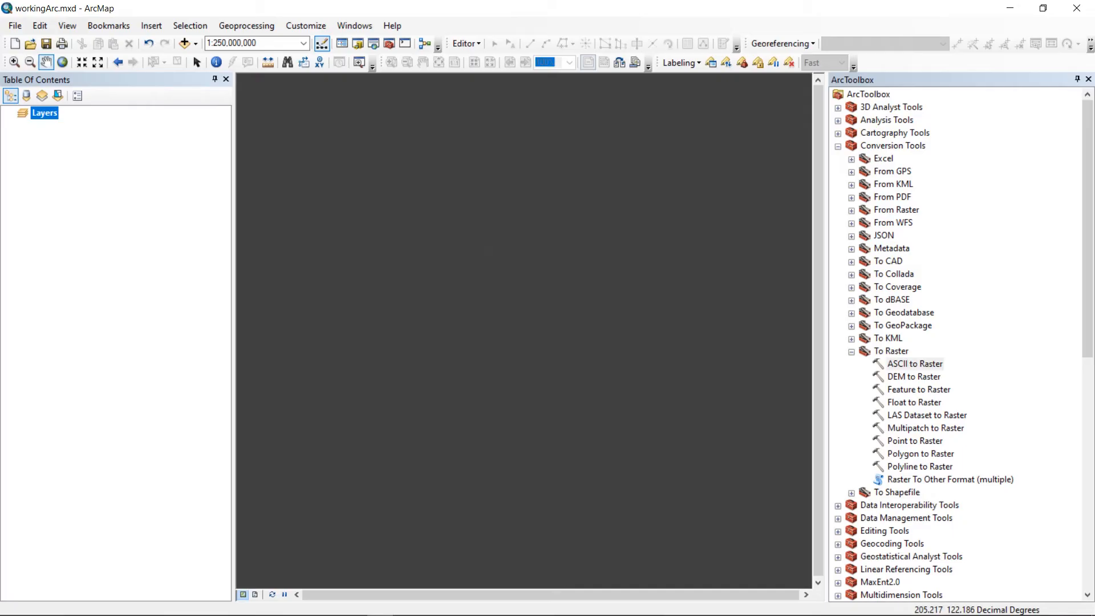
{"action": "mouse_move", "coordinate": [762, 235]}
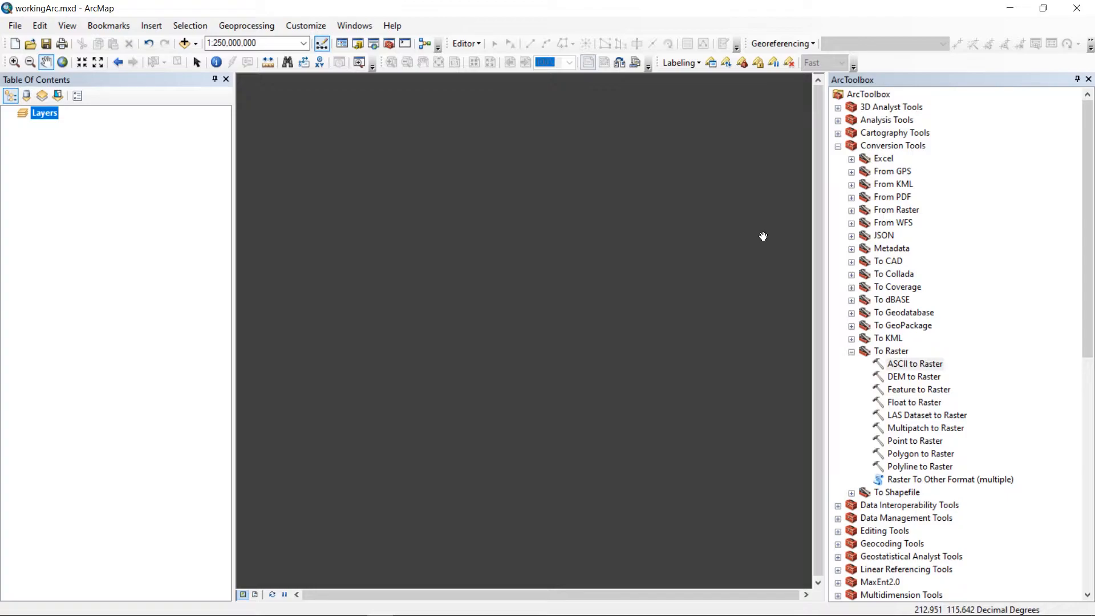
{"action": "mouse_move", "coordinate": [753, 226]}
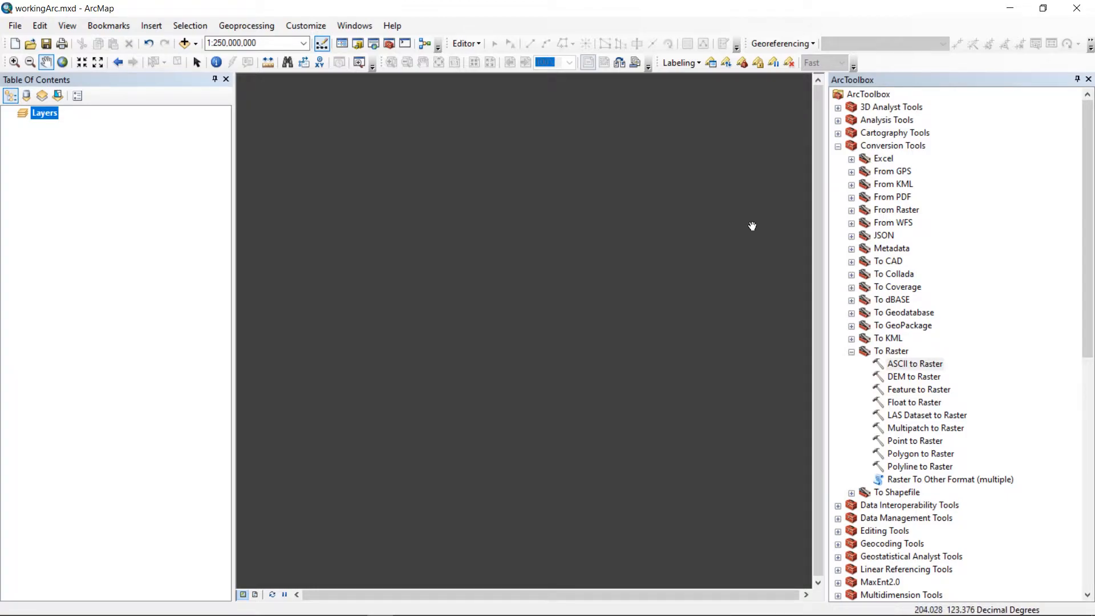
{"action": "mouse_move", "coordinate": [271, 75]}
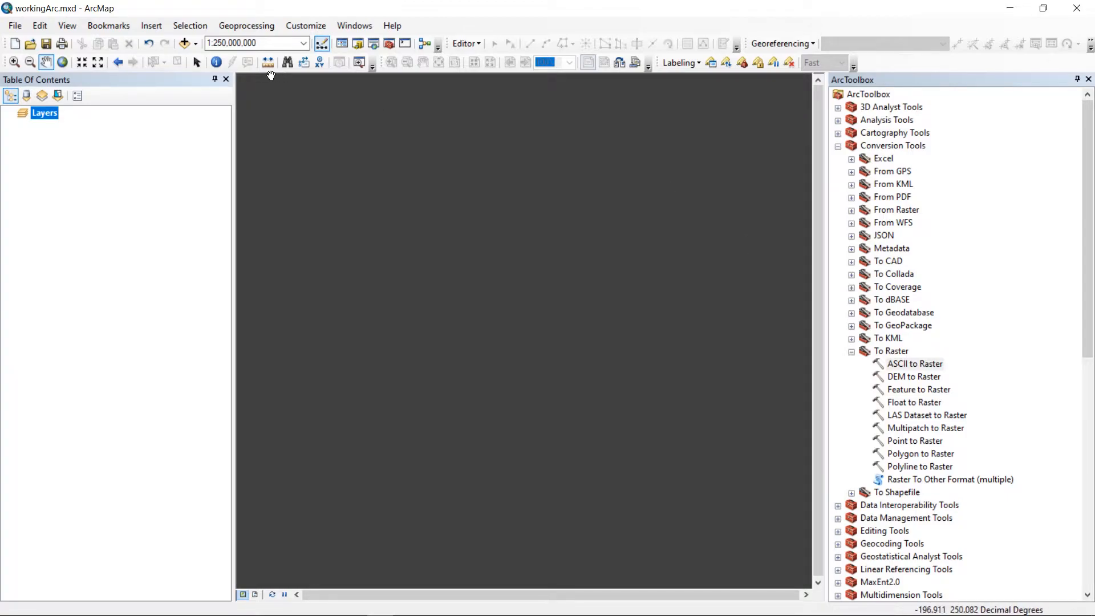
- Add the wise30sec_fin raster from wise_30sec_v1\GISfiles to the map
{"action": "left_click", "coordinate": [181, 44]}
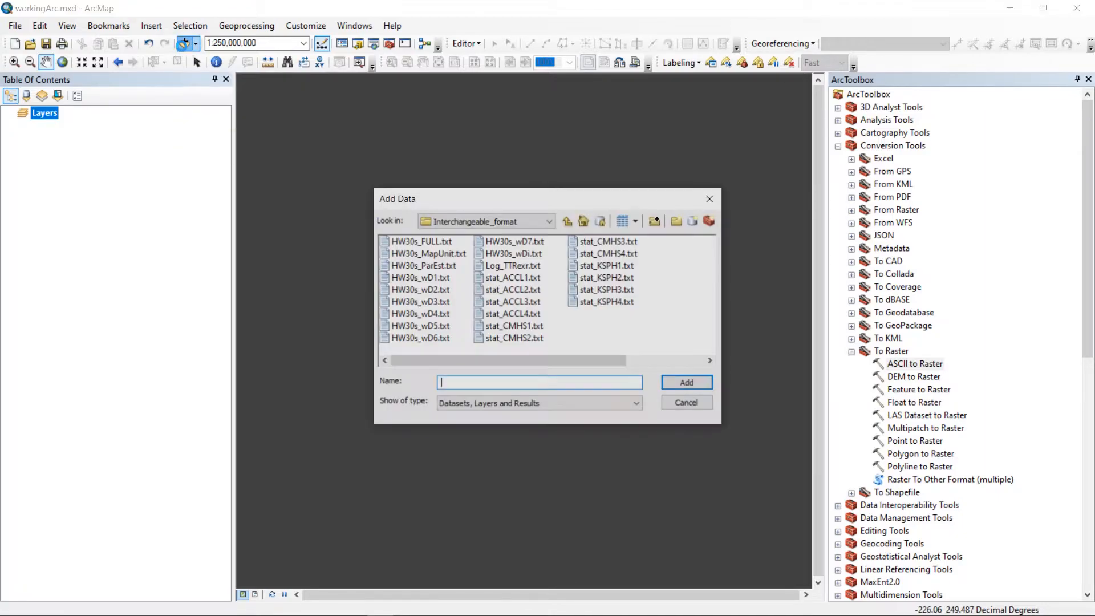
{"action": "left_click", "coordinate": [568, 212]}
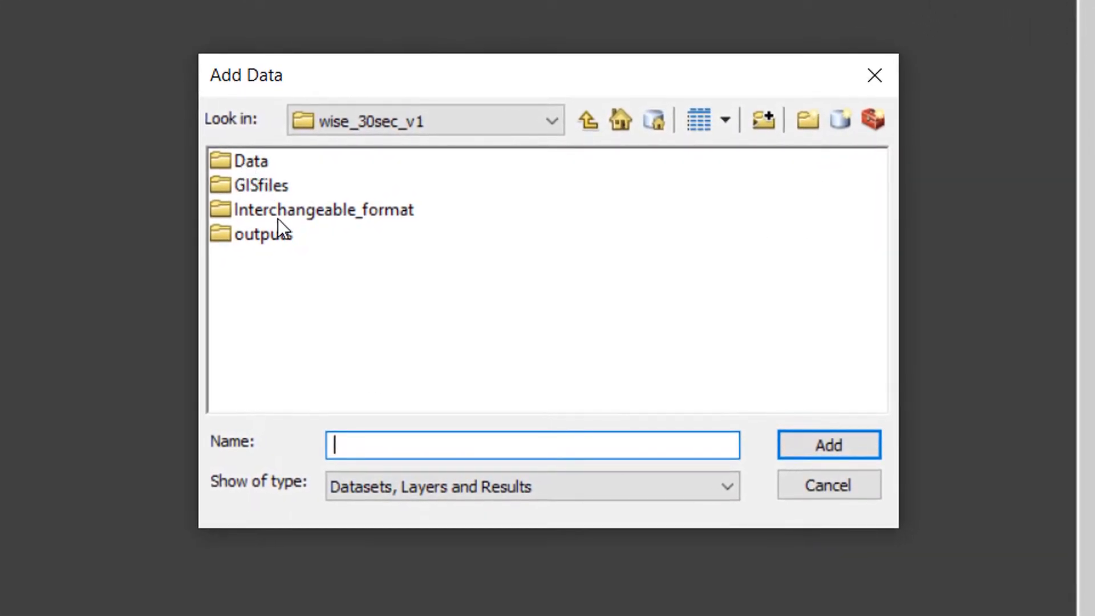
{"action": "mouse_move", "coordinate": [265, 197]}
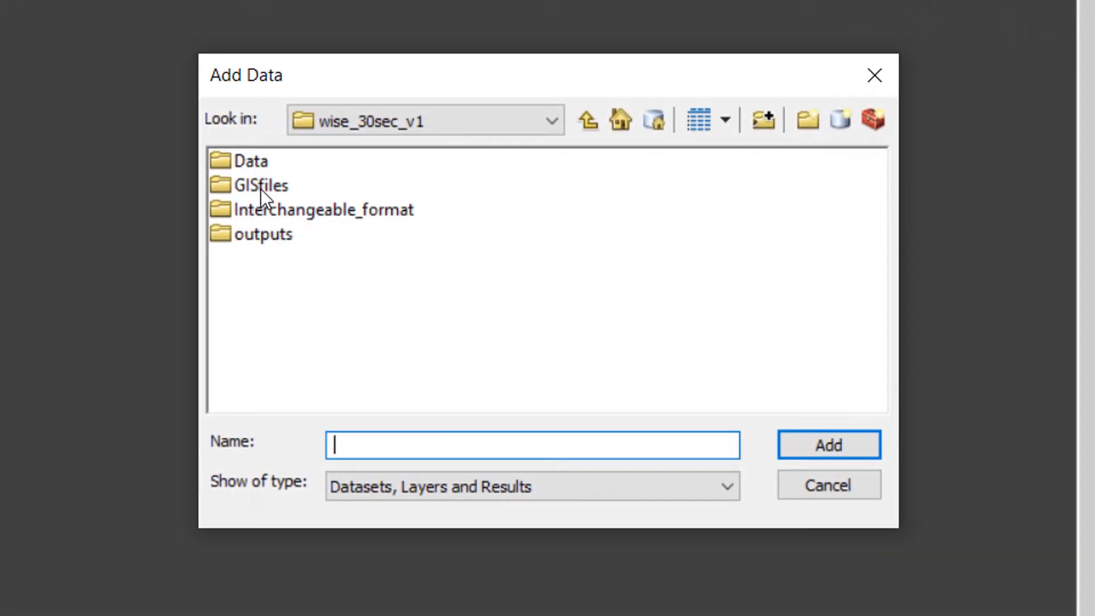
{"action": "double_click", "coordinate": [258, 185]}
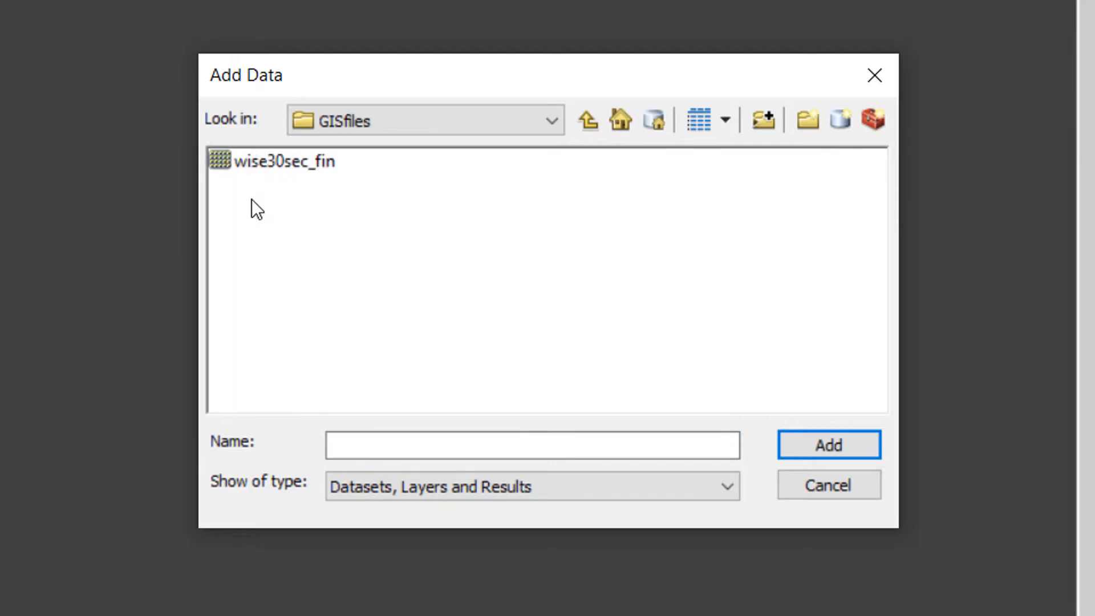
{"action": "left_click", "coordinate": [283, 162]}
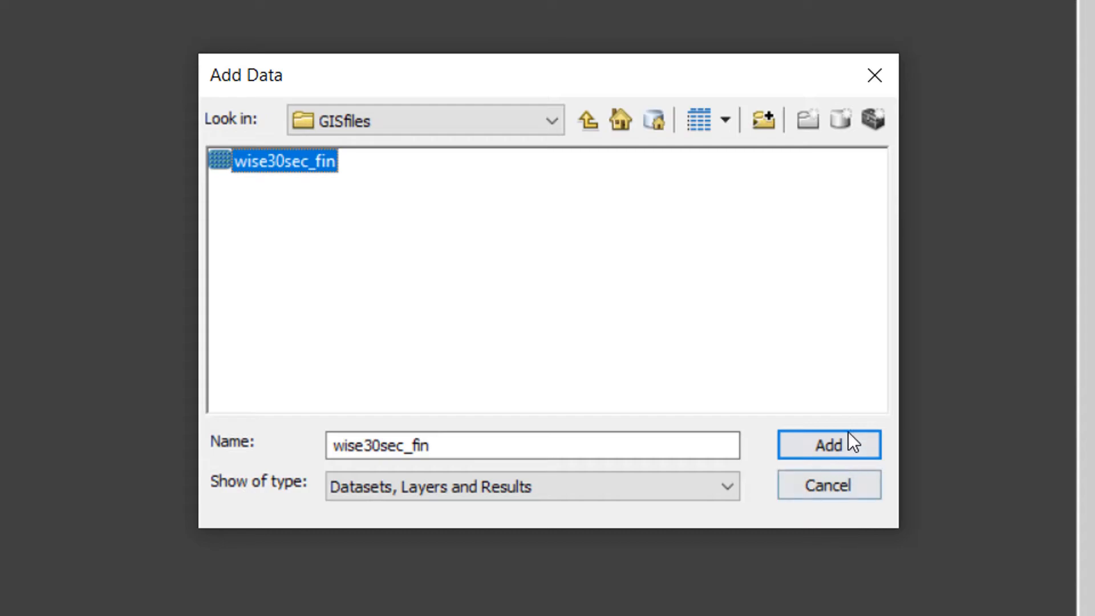
{"action": "left_click", "coordinate": [828, 445]}
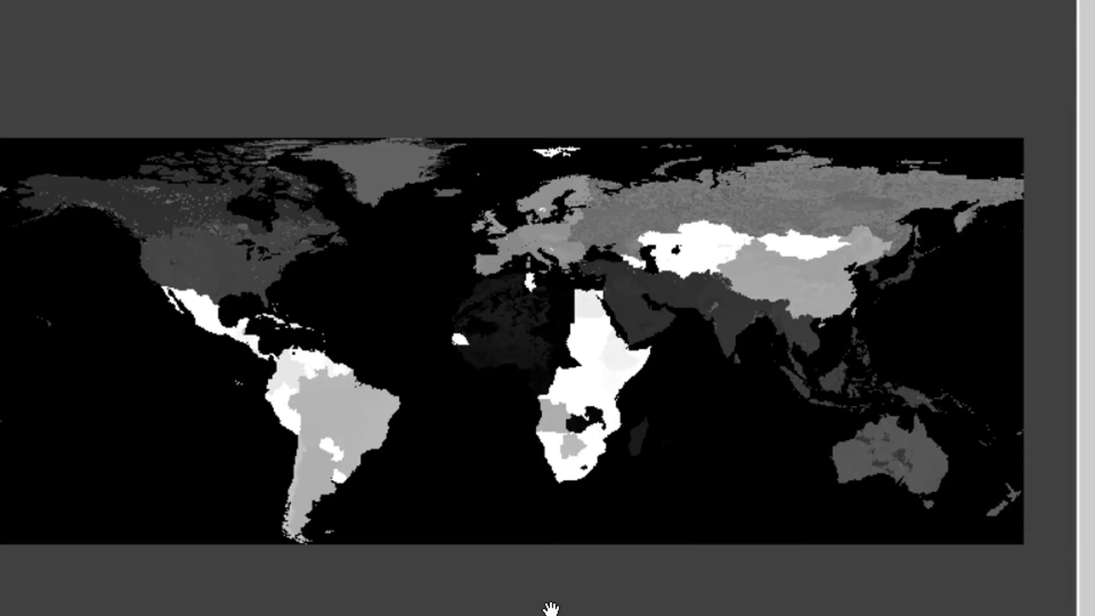
{"action": "mouse_move", "coordinate": [571, 516]}
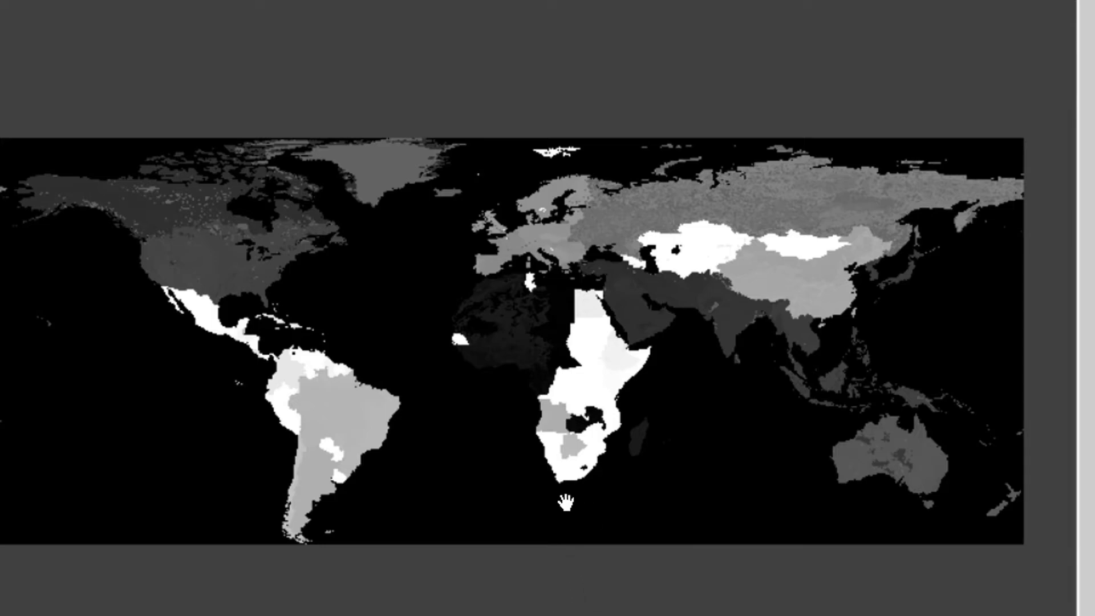
{"action": "mouse_move", "coordinate": [513, 565]}
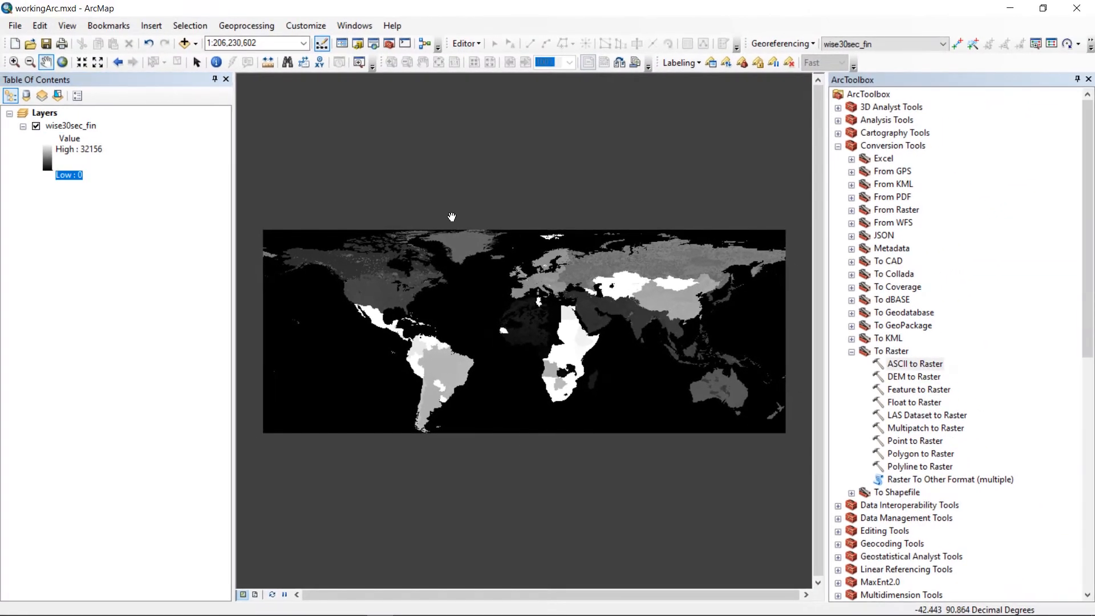
{"action": "mouse_move", "coordinate": [182, 44]}
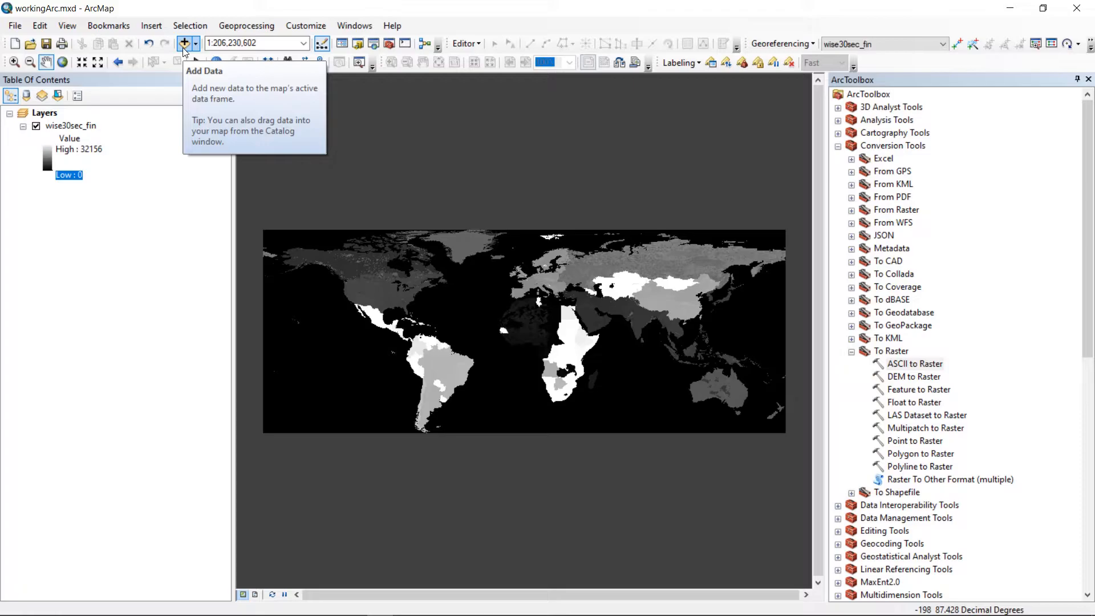
- Add the HW30s_FULL table from Data\WISE30sec.mdb to the map
{"action": "left_click", "coordinate": [183, 43]}
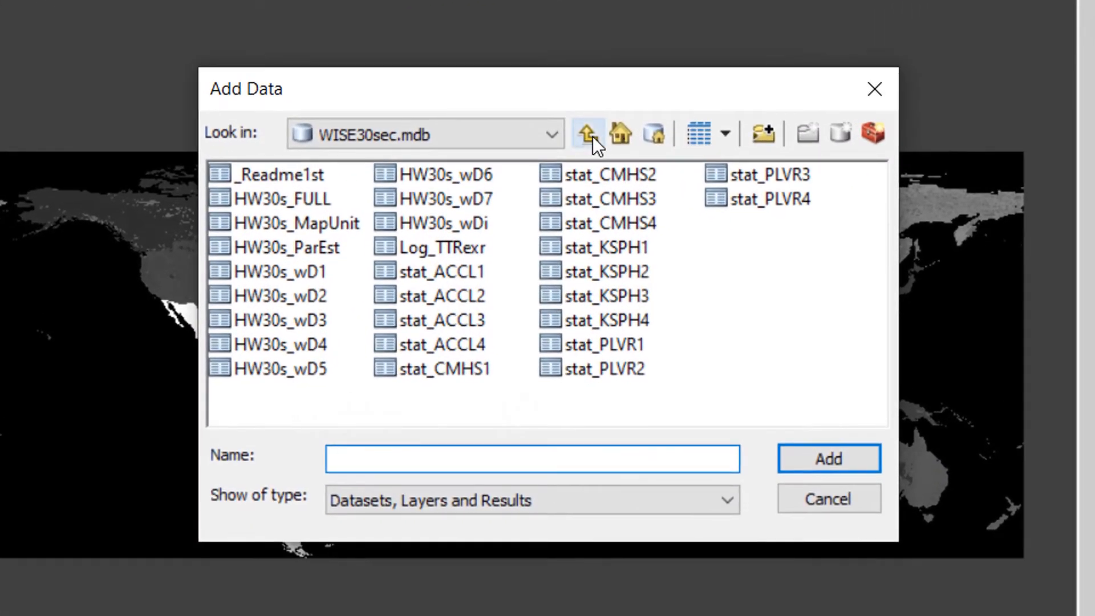
{"action": "left_click", "coordinate": [587, 134]}
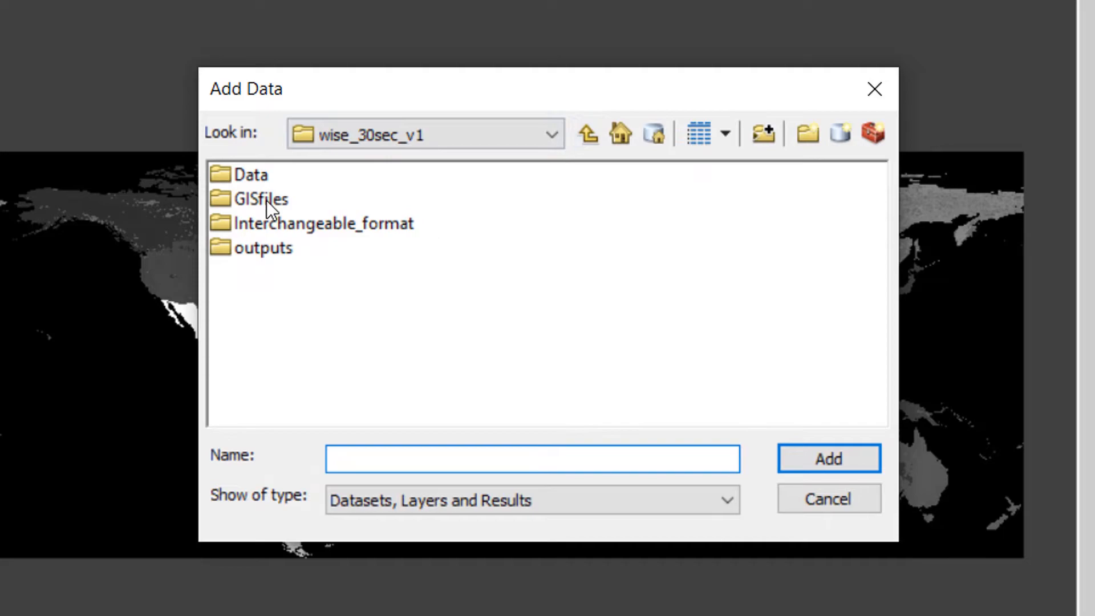
{"action": "double_click", "coordinate": [249, 175]}
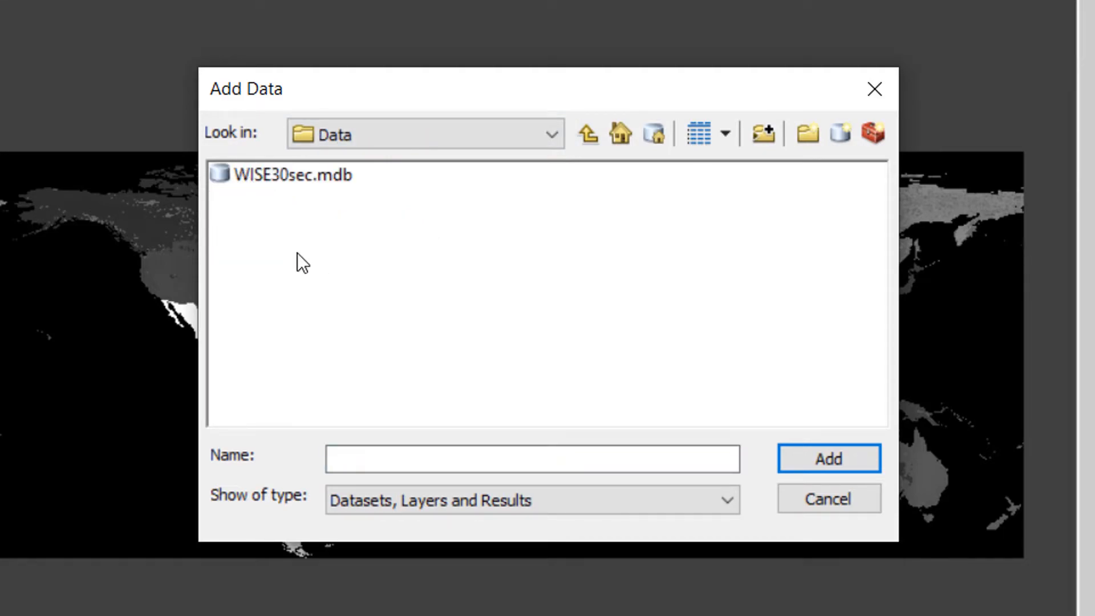
{"action": "mouse_move", "coordinate": [271, 191]}
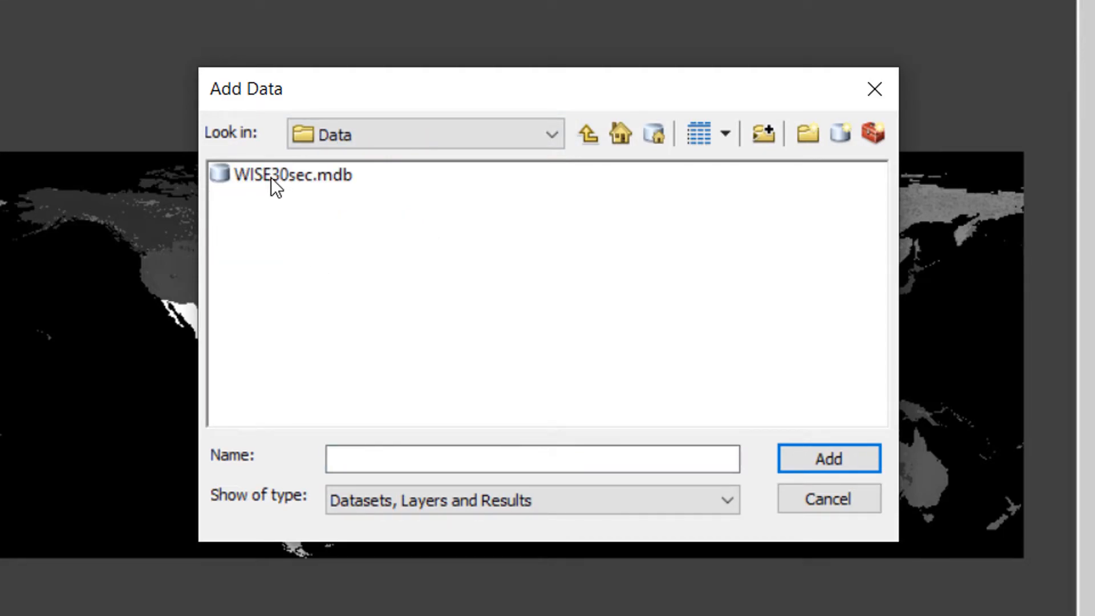
{"action": "mouse_move", "coordinate": [265, 198]}
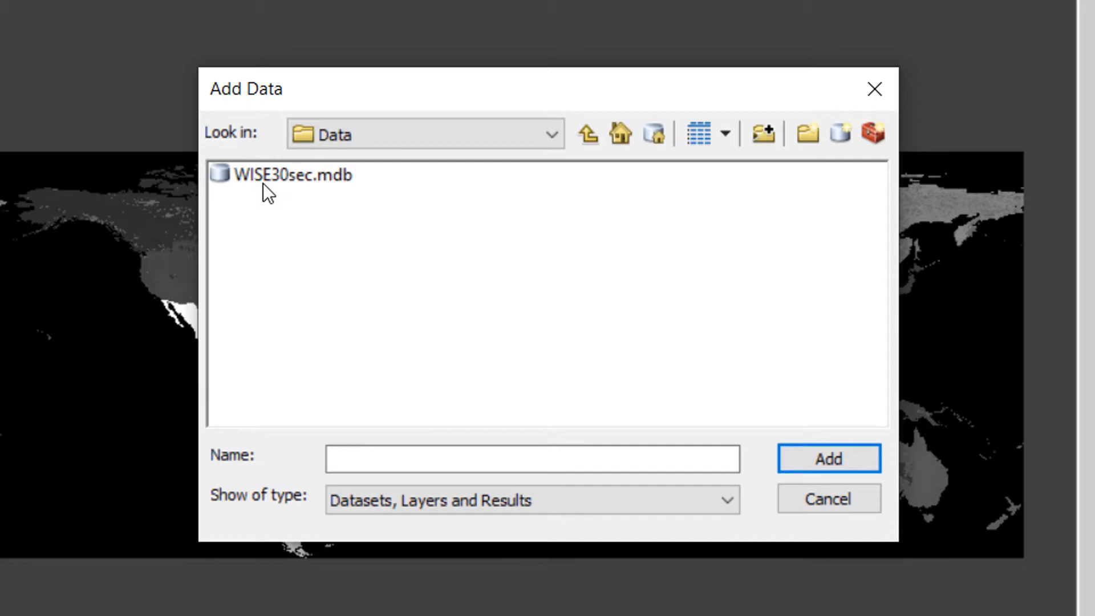
{"action": "double_click", "coordinate": [288, 176]}
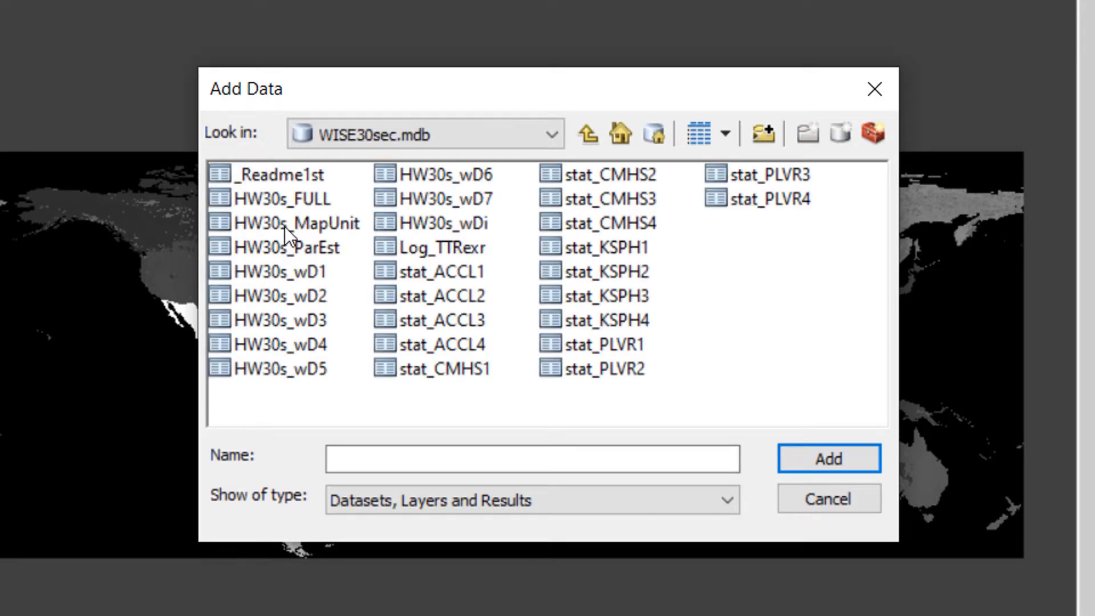
{"action": "left_click", "coordinate": [278, 199]}
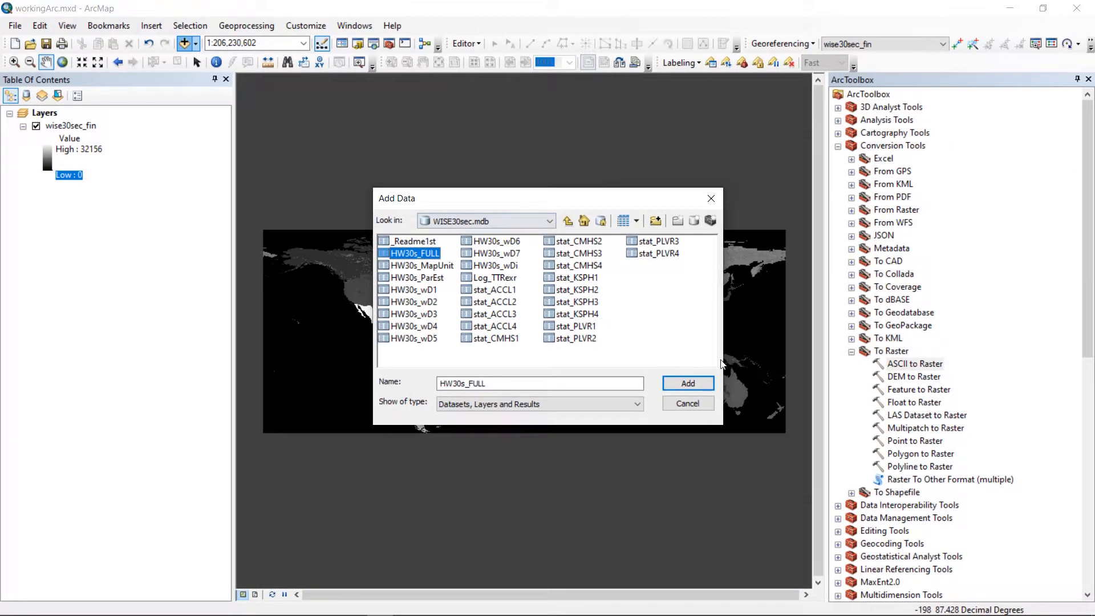
{"action": "left_click", "coordinate": [687, 383]}
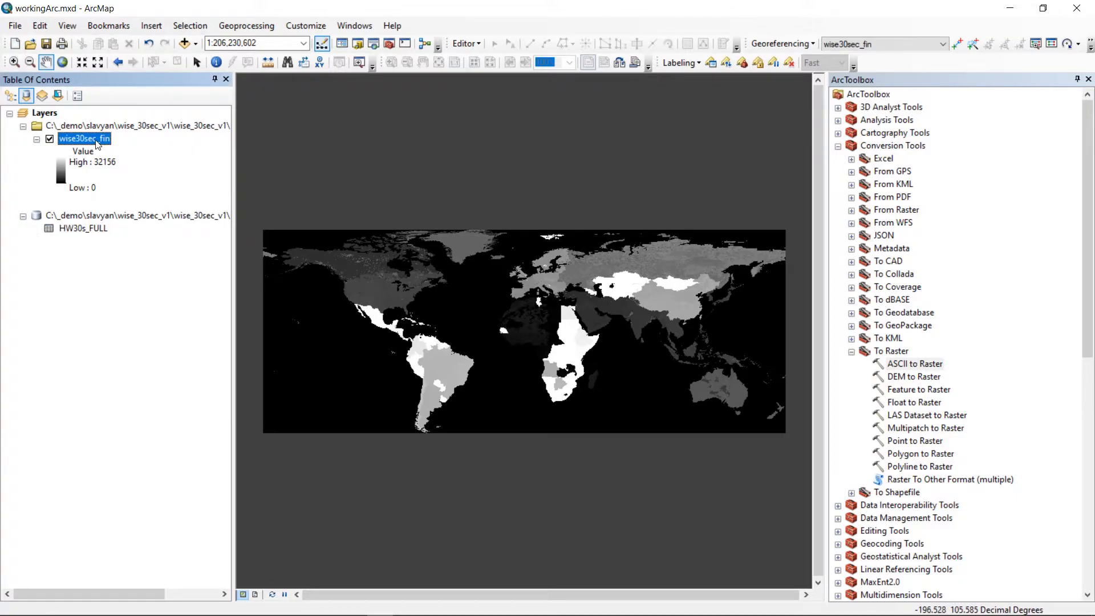
- Join HW30s_FULL to the wise30sec_fin layer on NEWSUID, without creating an index
{"action": "right_click", "coordinate": [97, 144]}
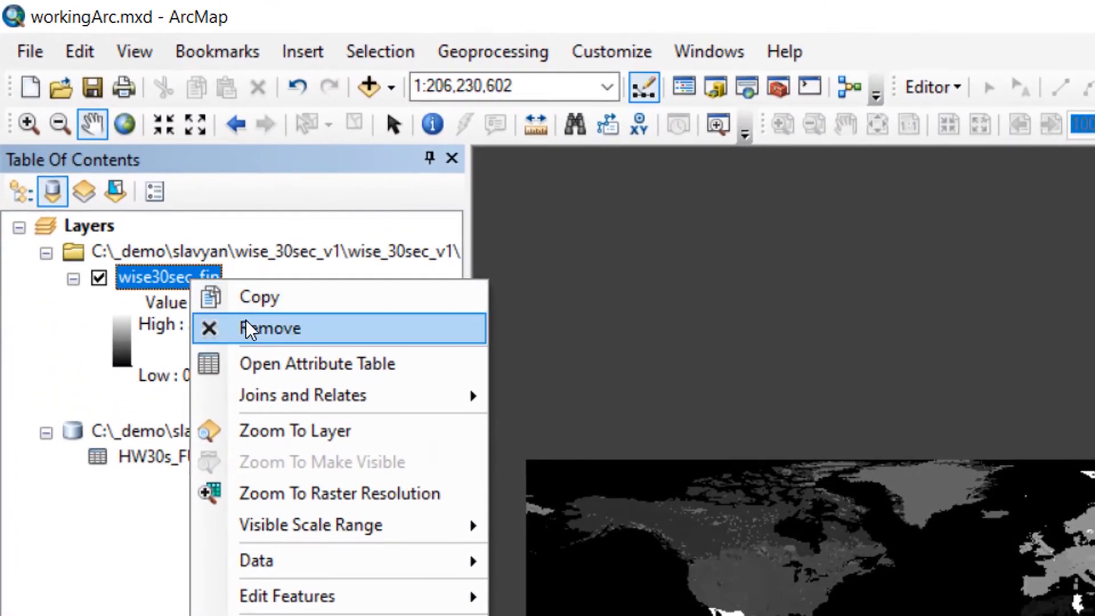
{"action": "mouse_move", "coordinate": [303, 394]}
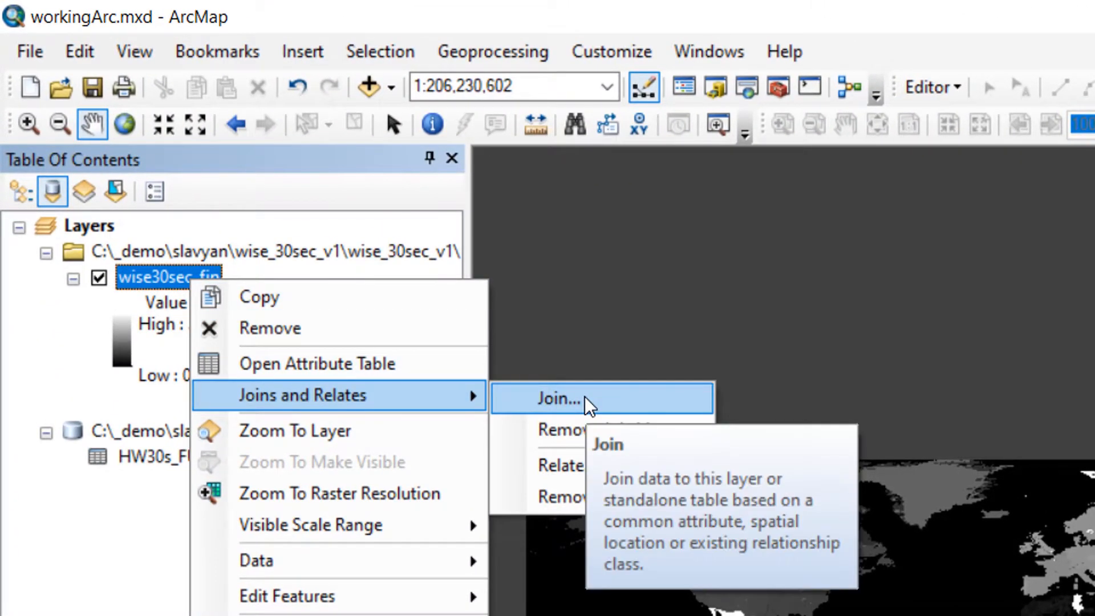
{"action": "left_click", "coordinate": [558, 398]}
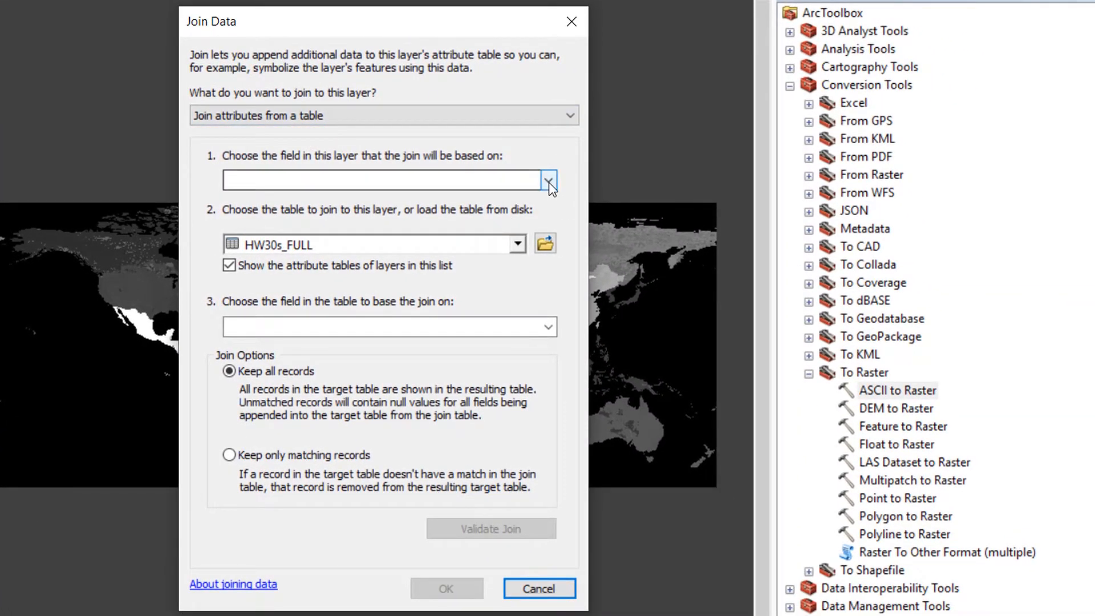
{"action": "left_click", "coordinate": [549, 179]}
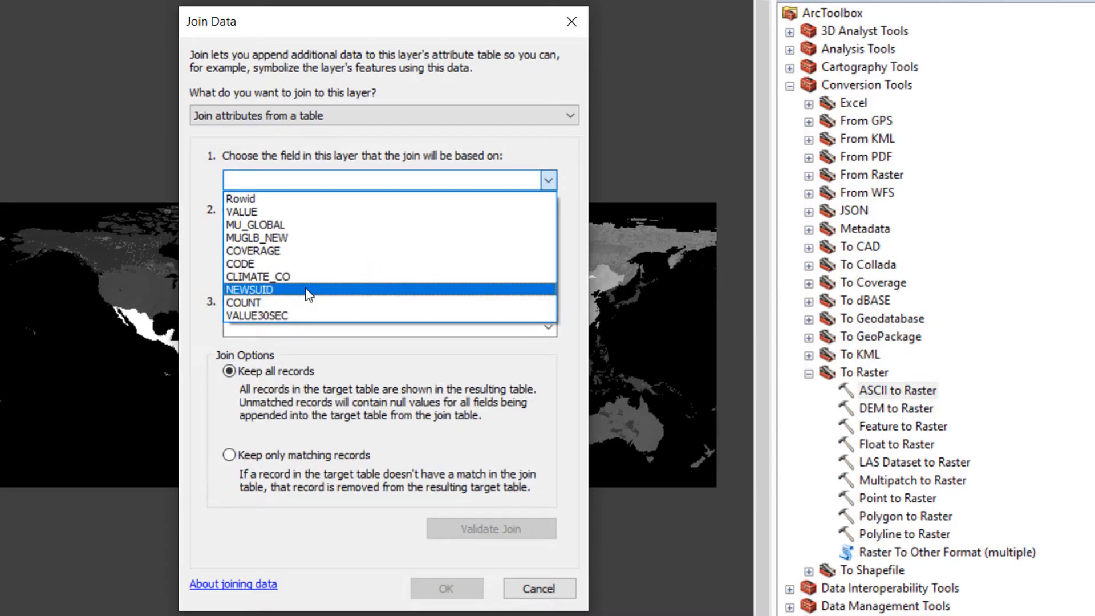
{"action": "left_click", "coordinate": [249, 289]}
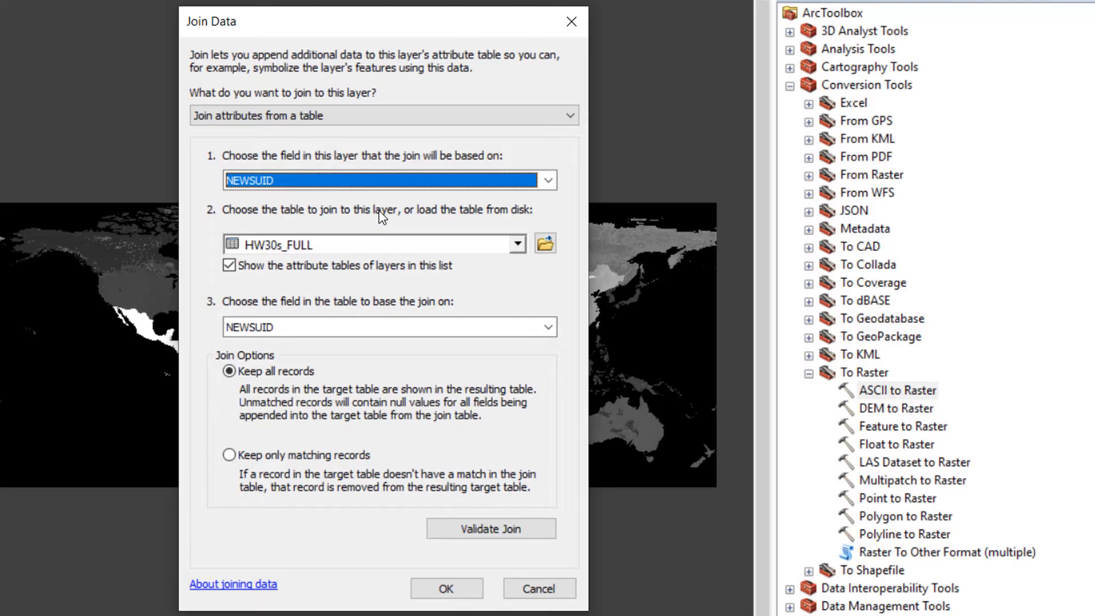
{"action": "mouse_move", "coordinate": [374, 242]}
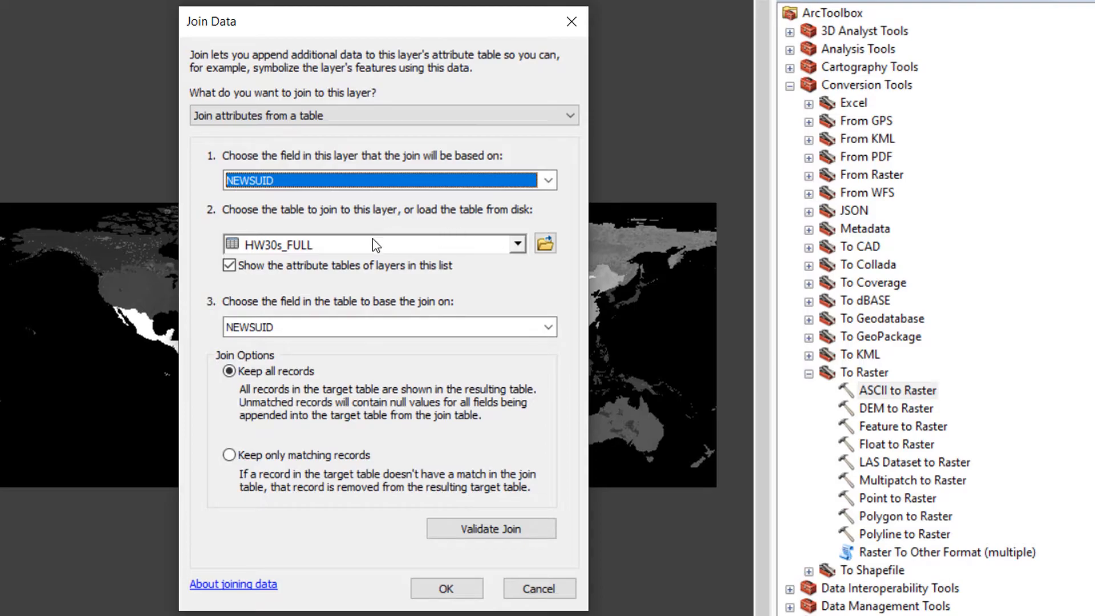
{"action": "mouse_move", "coordinate": [252, 258]}
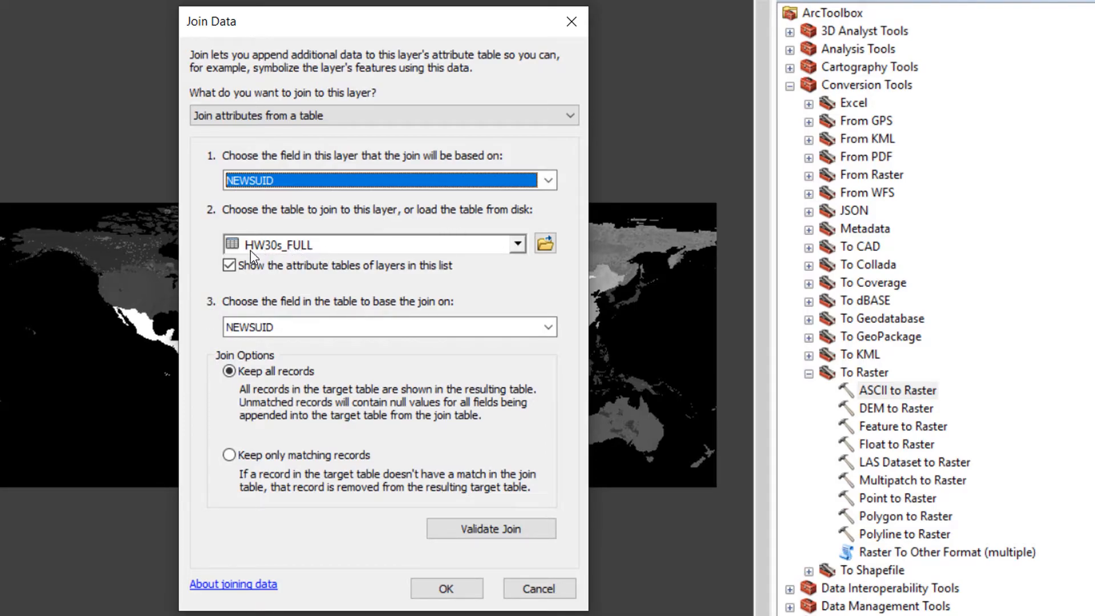
{"action": "mouse_move", "coordinate": [308, 262]}
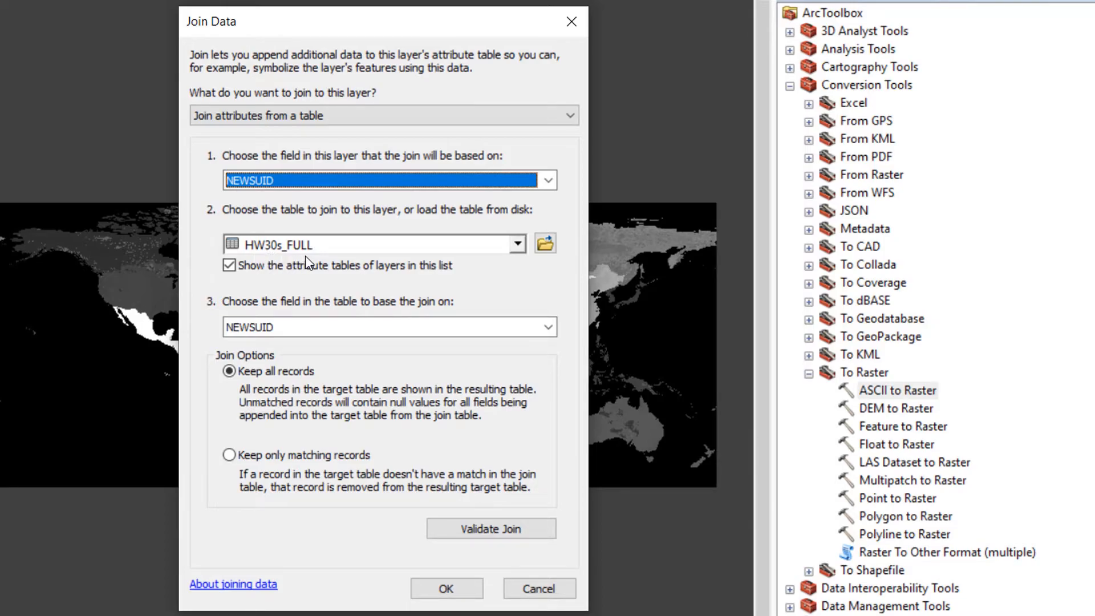
{"action": "mouse_move", "coordinate": [443, 258]}
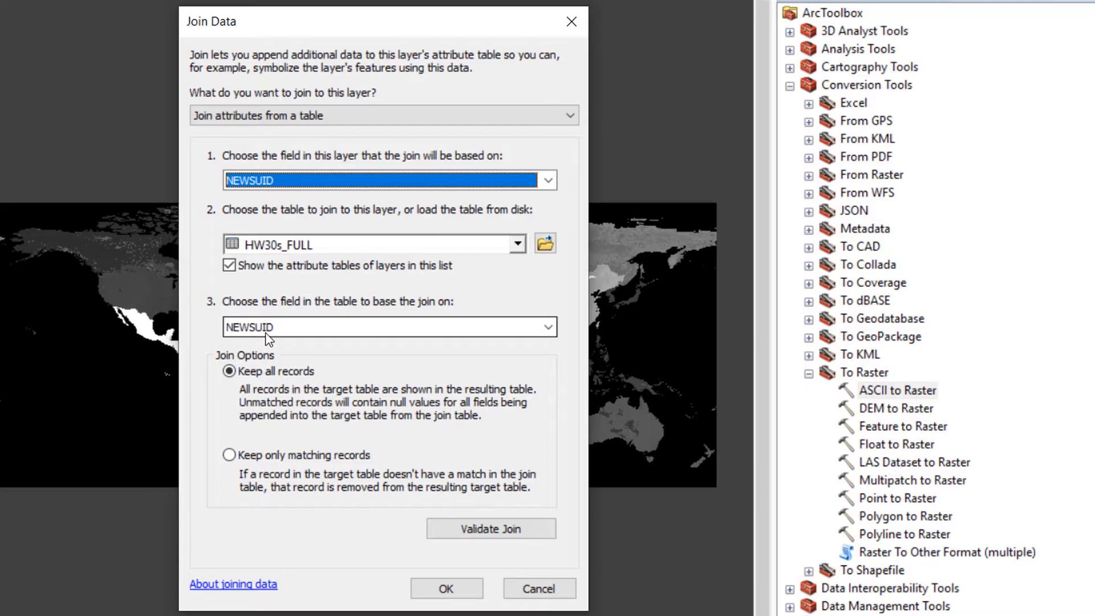
{"action": "left_click", "coordinate": [446, 589]}
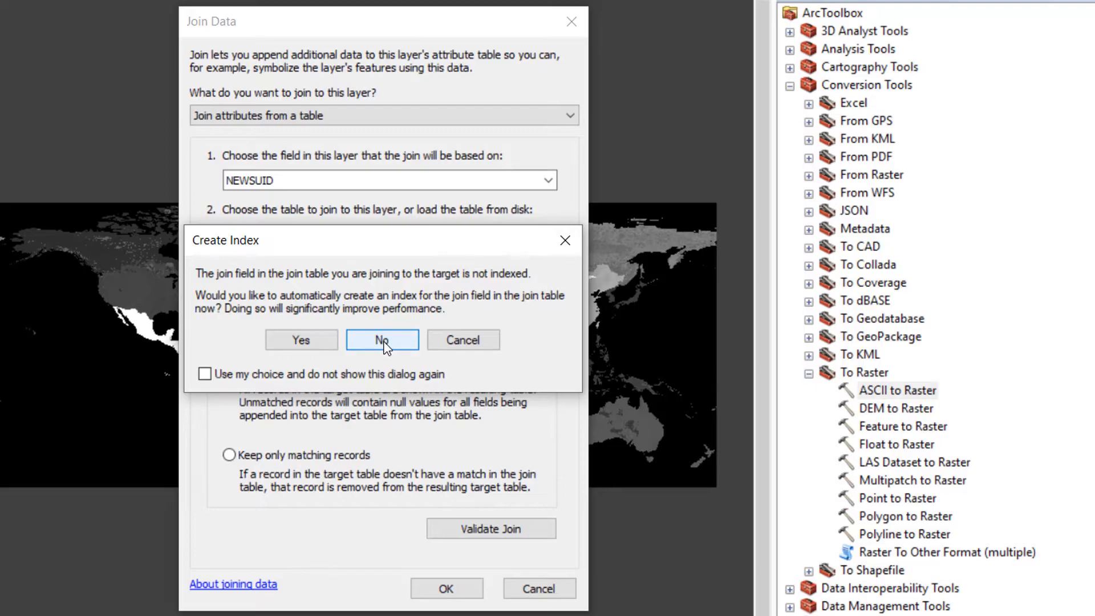
{"action": "left_click", "coordinate": [381, 339]}
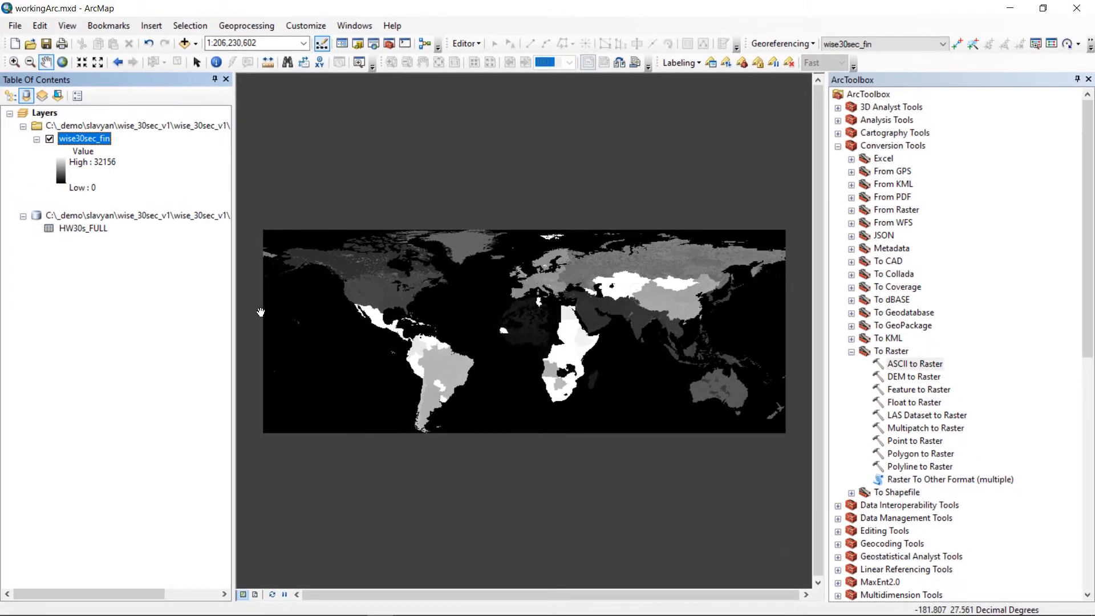
{"action": "mouse_move", "coordinate": [92, 150]}
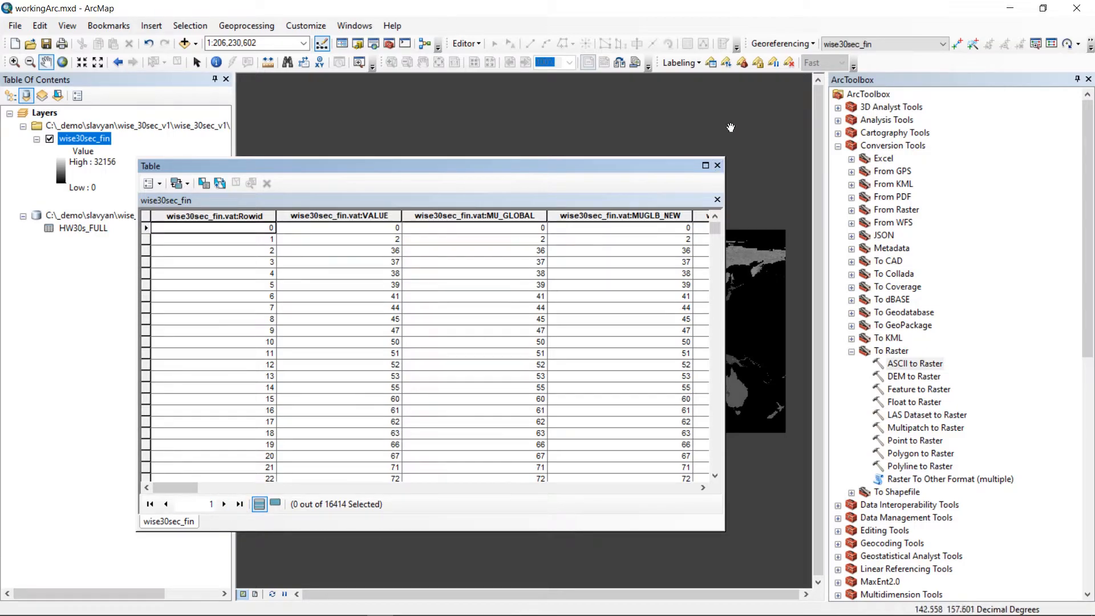
{"action": "mouse_move", "coordinate": [682, 186]}
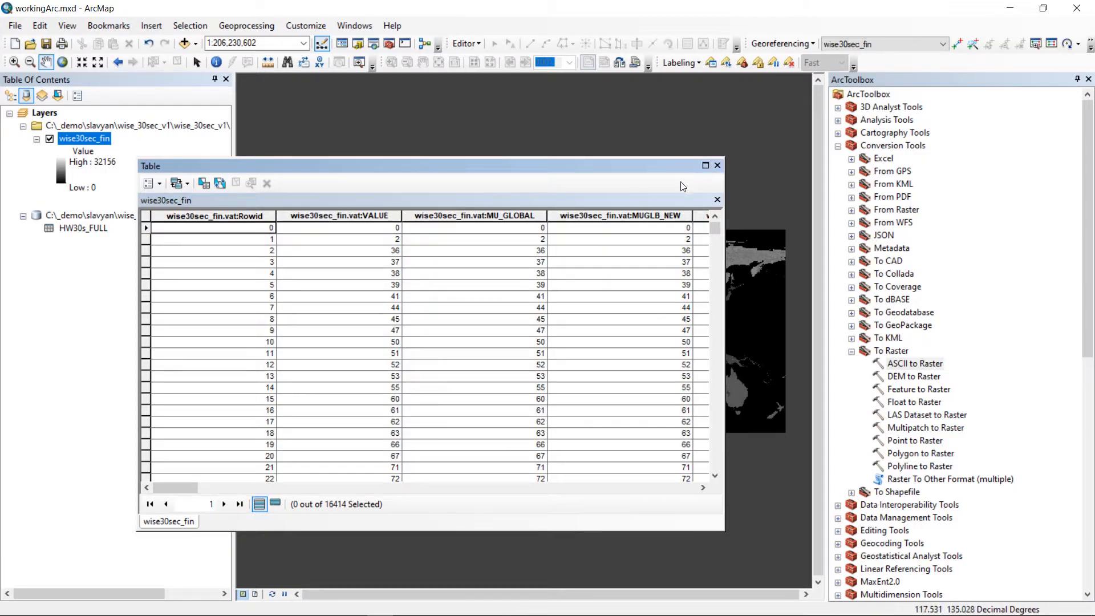
{"action": "mouse_move", "coordinate": [670, 198]}
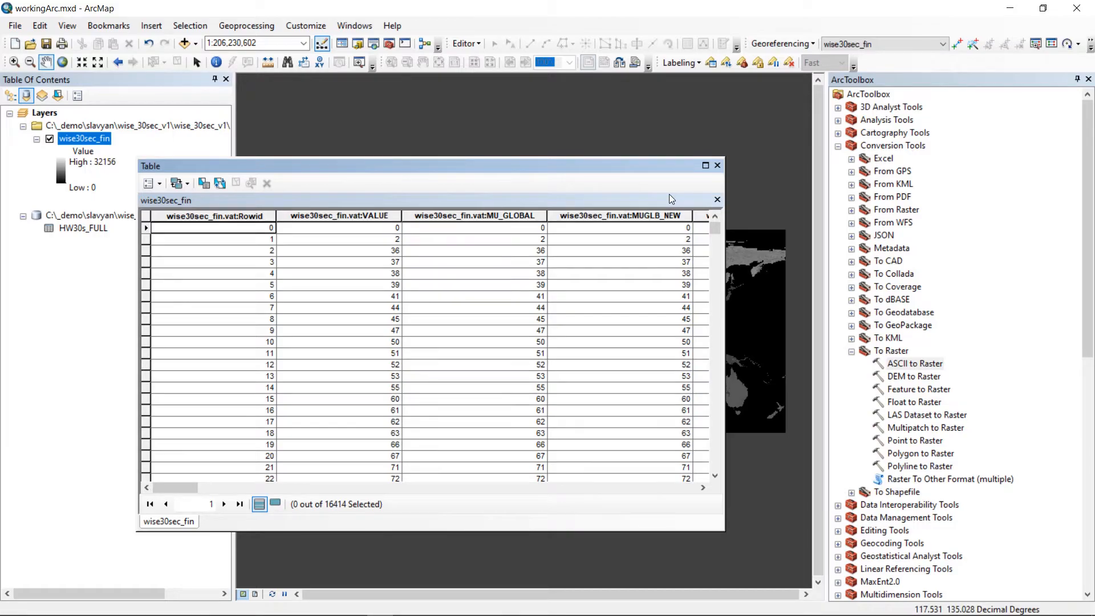
{"action": "left_click", "coordinate": [716, 198]}
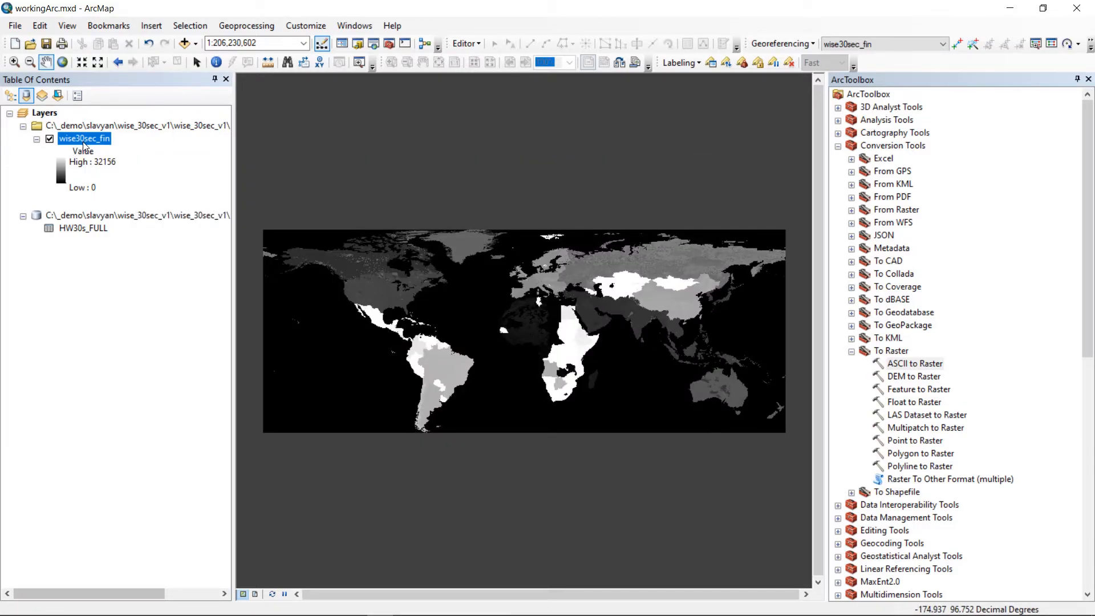
- Export the joined wise30sec_fin raster into arcMap.gdb as wise30sec_join
{"action": "right_click", "coordinate": [84, 138]}
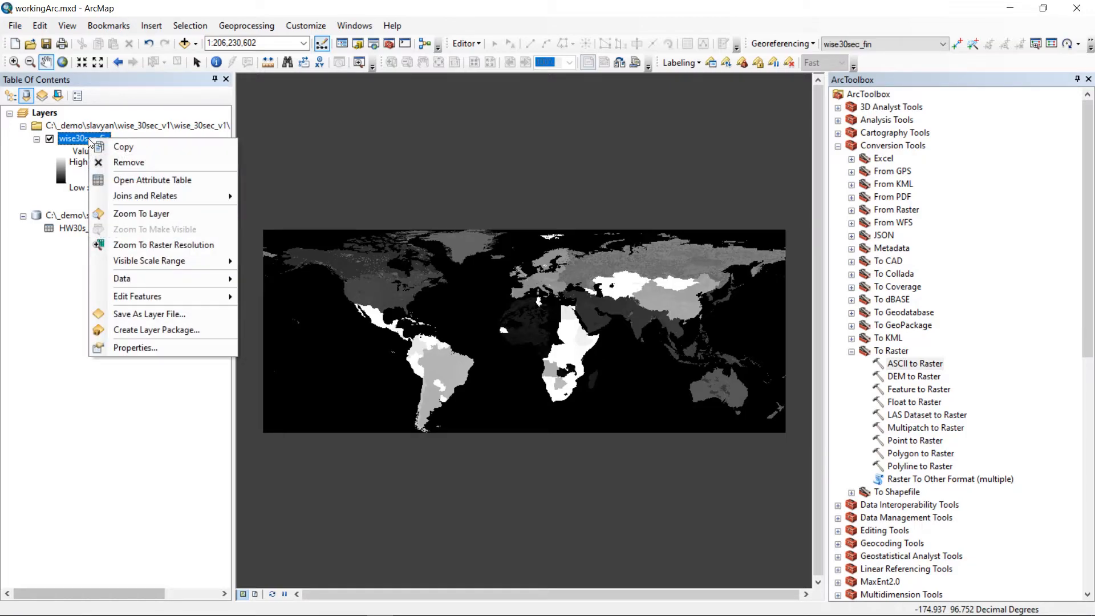
{"action": "mouse_move", "coordinate": [136, 297]}
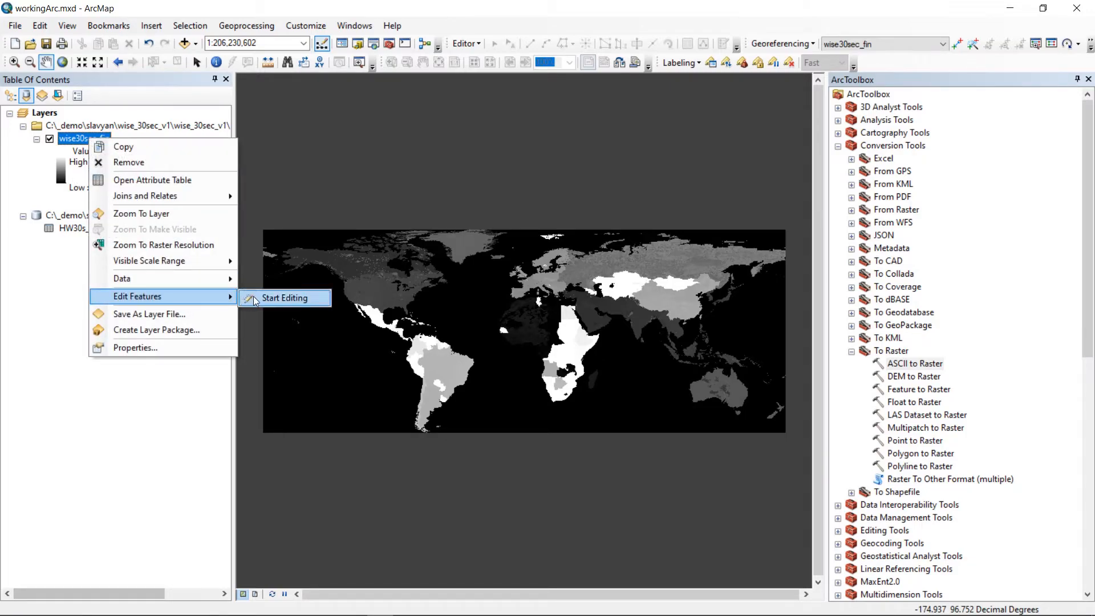
{"action": "mouse_move", "coordinate": [262, 301]}
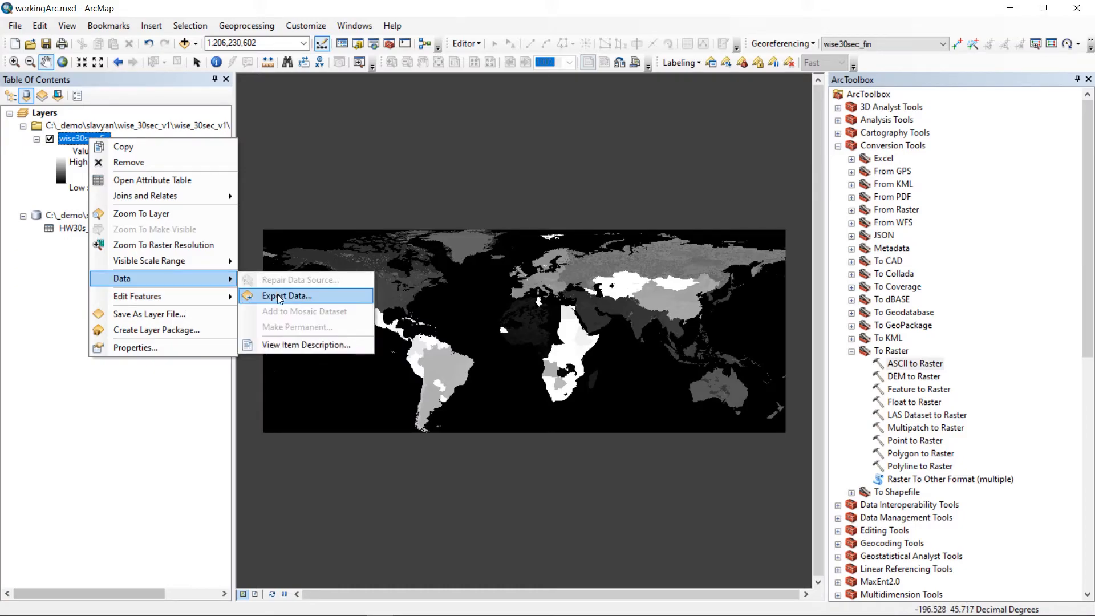
{"action": "left_click", "coordinate": [286, 296]}
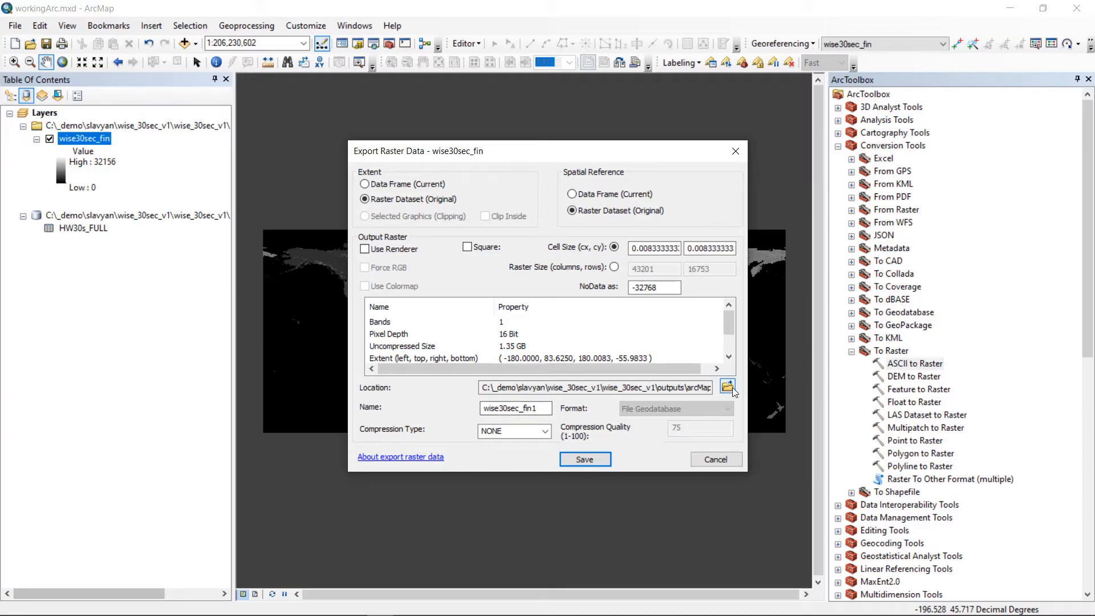
{"action": "left_click", "coordinate": [726, 387]}
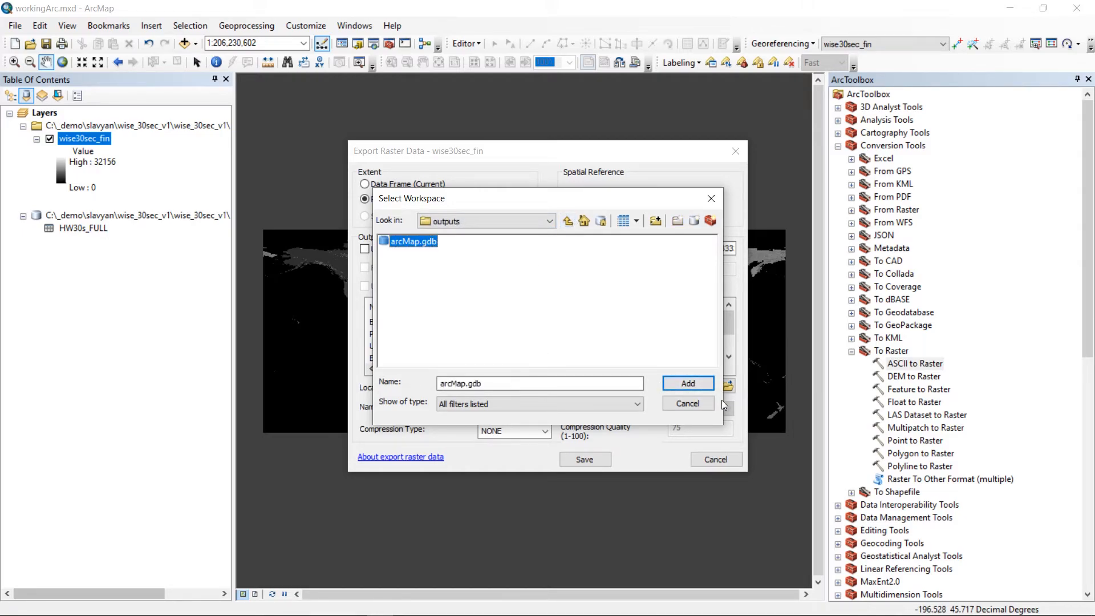
{"action": "left_click", "coordinate": [688, 383]}
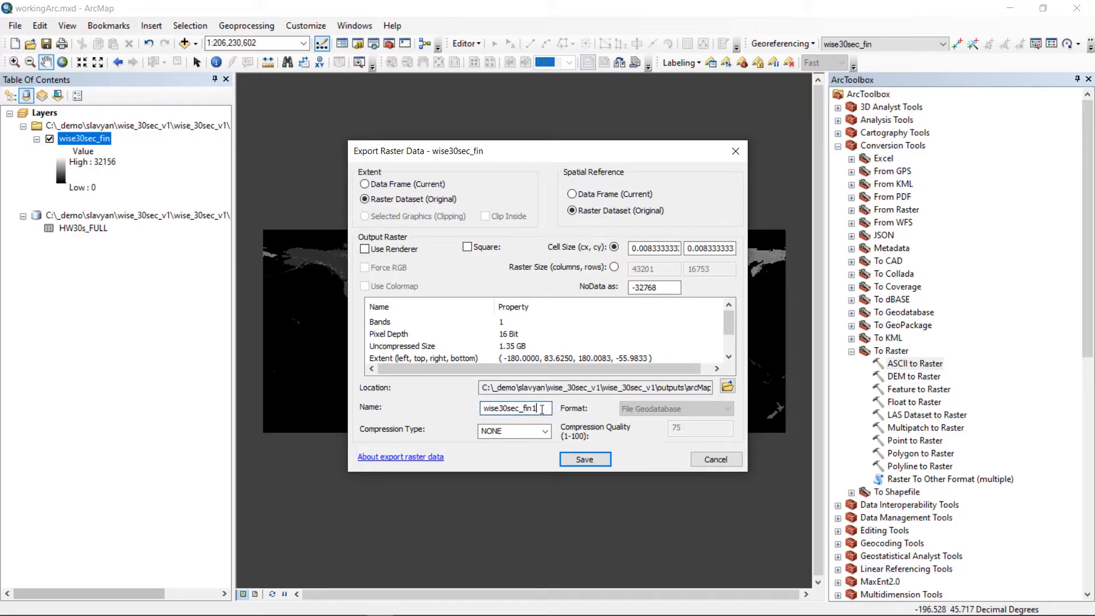
{"action": "key", "text": "Backspace"}
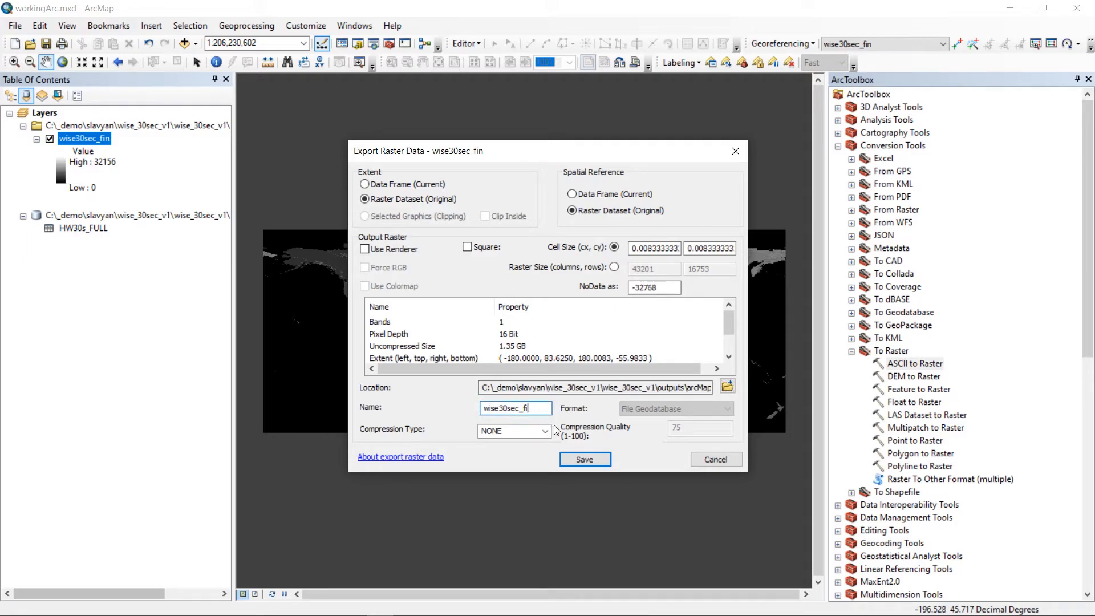
{"action": "key", "text": "BackSpace"}
{"action": "type", "text": "join"}
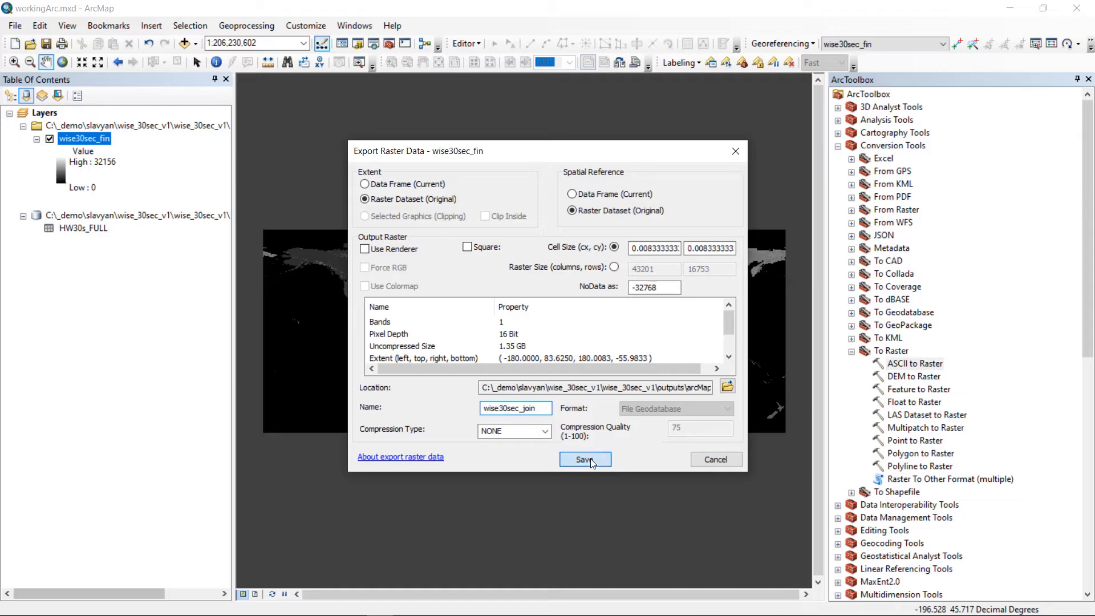
{"action": "left_click", "coordinate": [585, 458]}
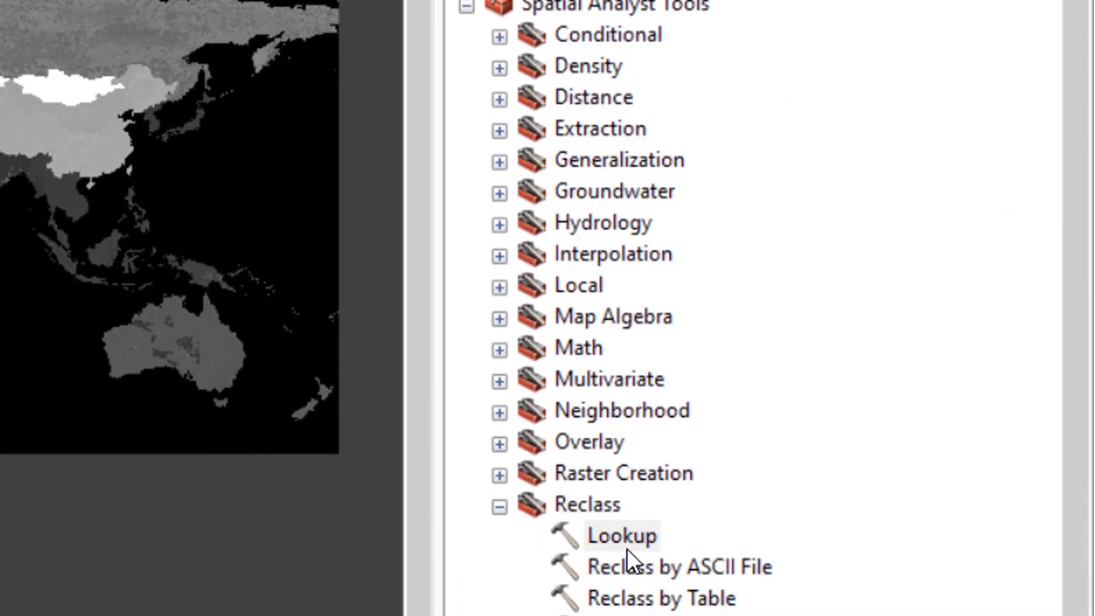
- Launch the Lookup tool under Spatial Analyst Tools > Reclass
{"action": "left_click", "coordinate": [622, 536]}
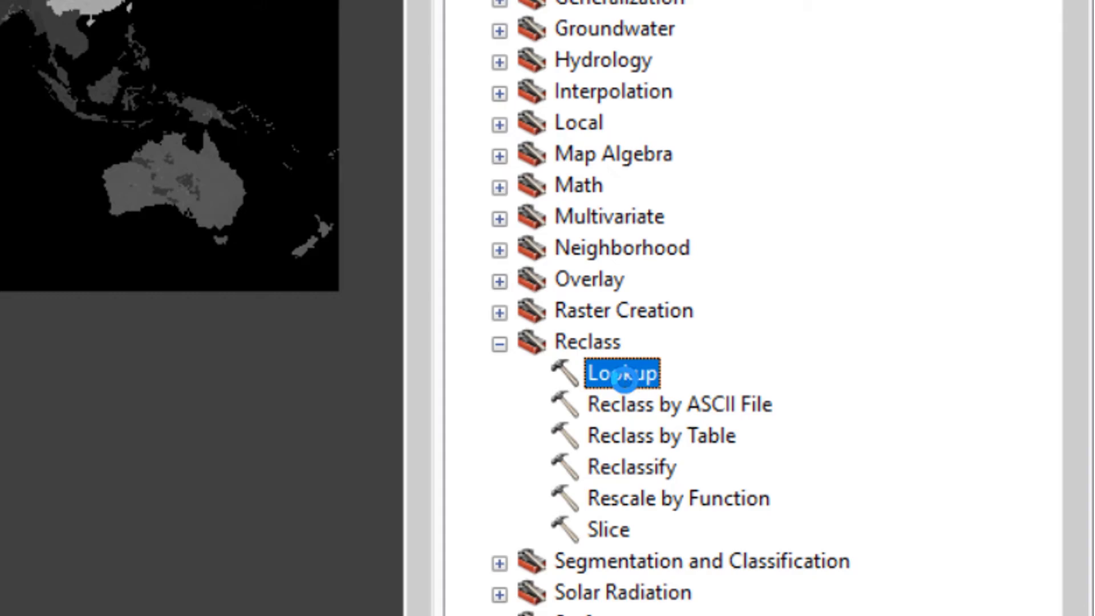
{"action": "double_click", "coordinate": [623, 372]}
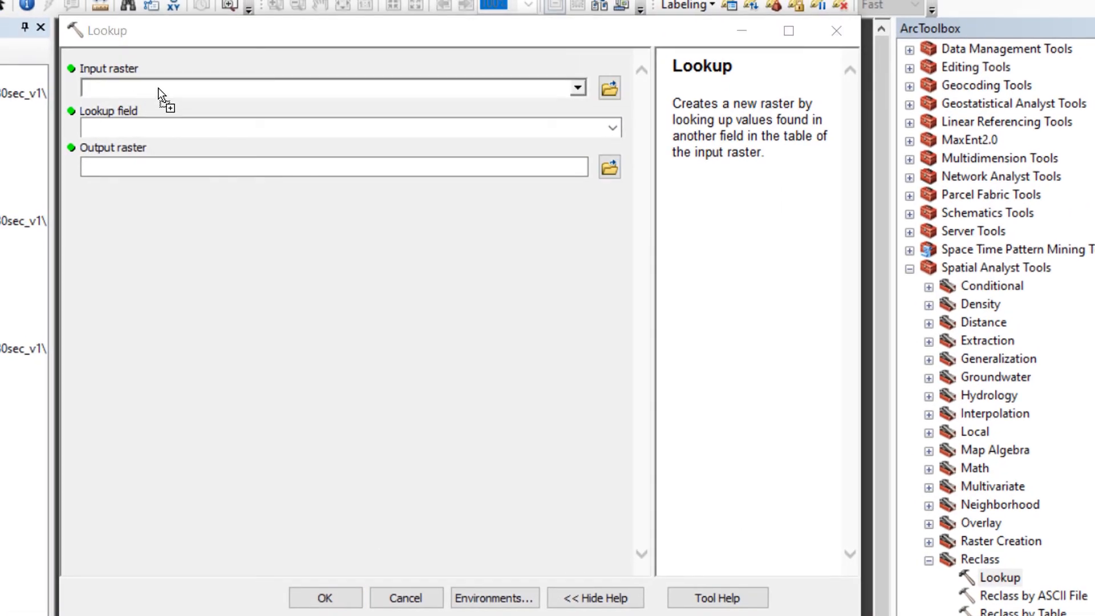
- Set wise30sec_join as the Lookup input raster with TAWC as the lookup field
{"action": "type", "text": "wise30sec_join"}
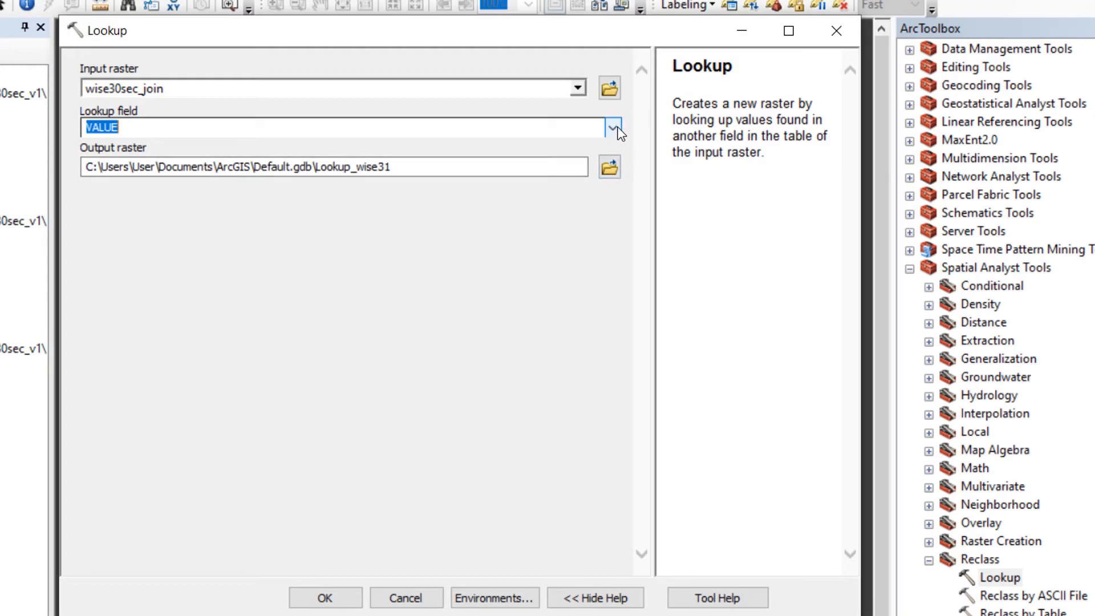
{"action": "left_click", "coordinate": [613, 127]}
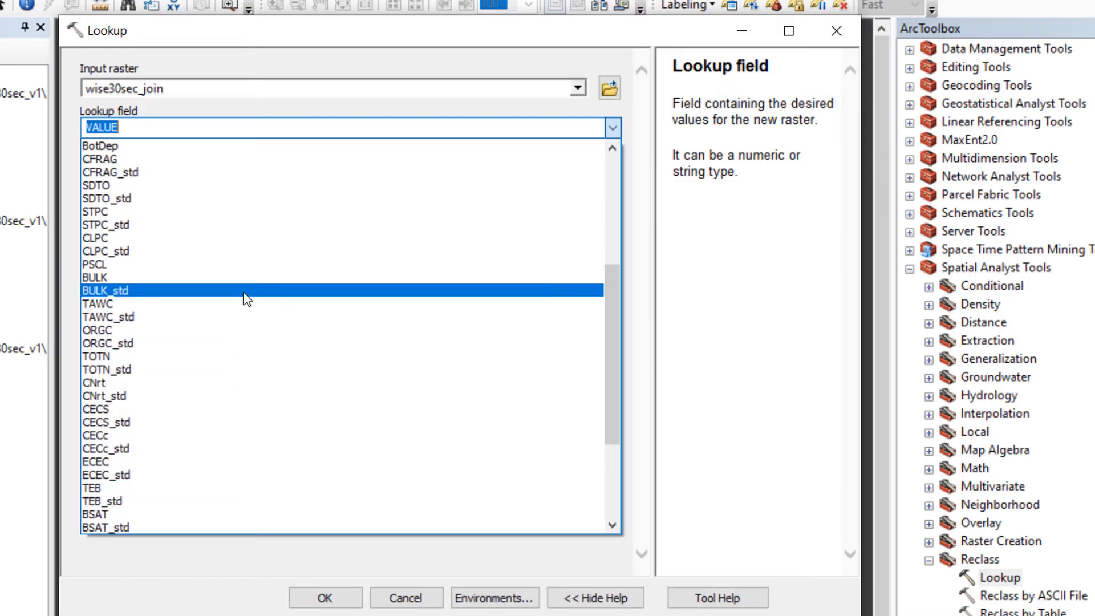
{"action": "mouse_move", "coordinate": [147, 294]}
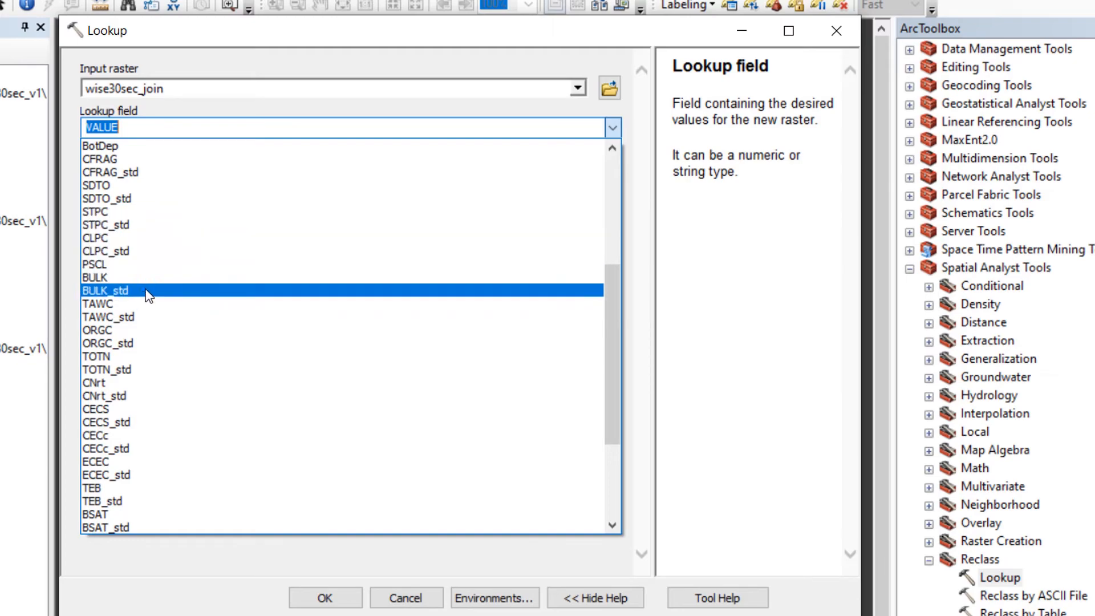
{"action": "left_click", "coordinate": [97, 303]}
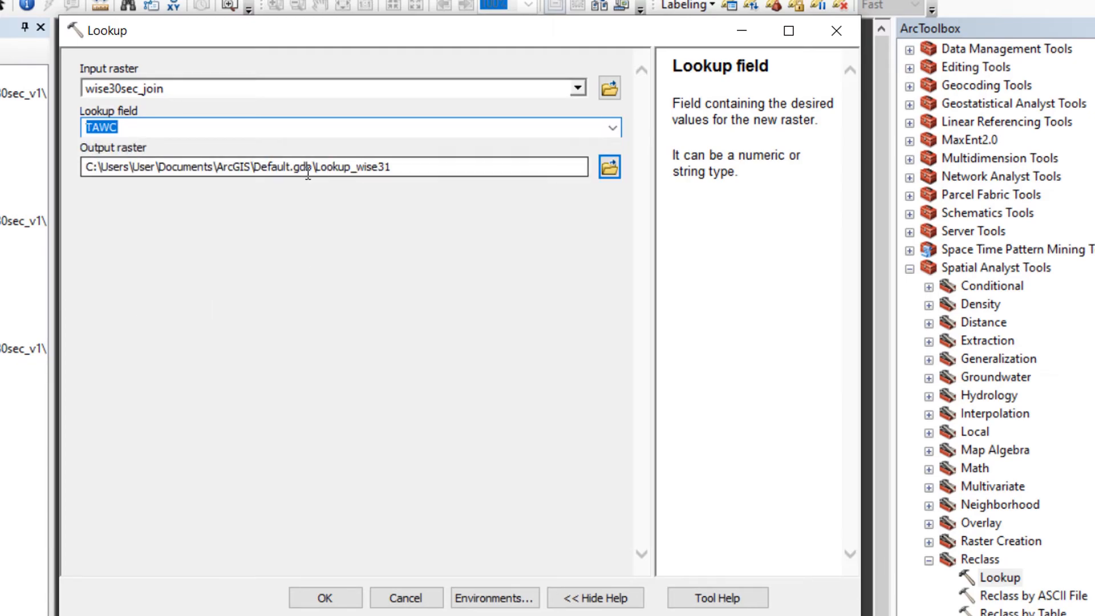
{"action": "mouse_move", "coordinate": [451, 169]}
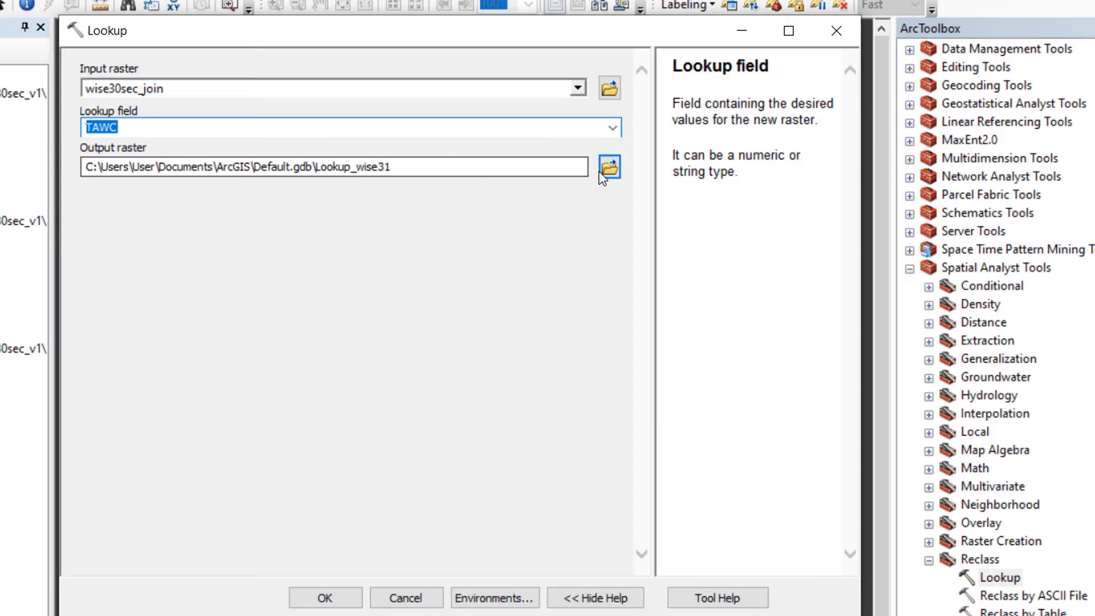
- Set the Lookup output raster to TAWC in arcMap.gdb
{"action": "left_click", "coordinate": [609, 167]}
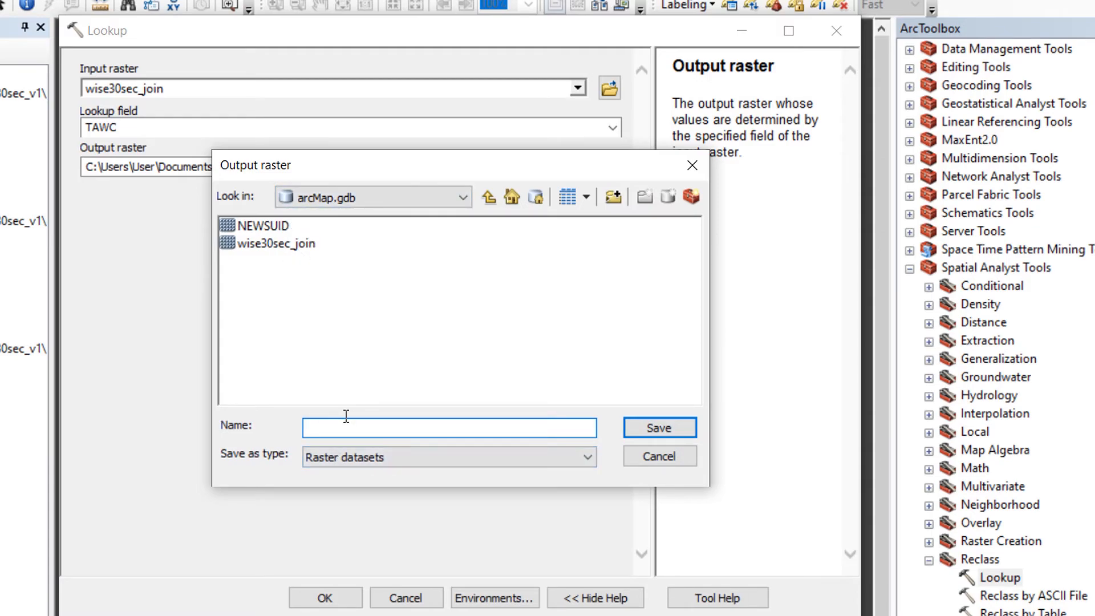
{"action": "type", "text": "TAWC"}
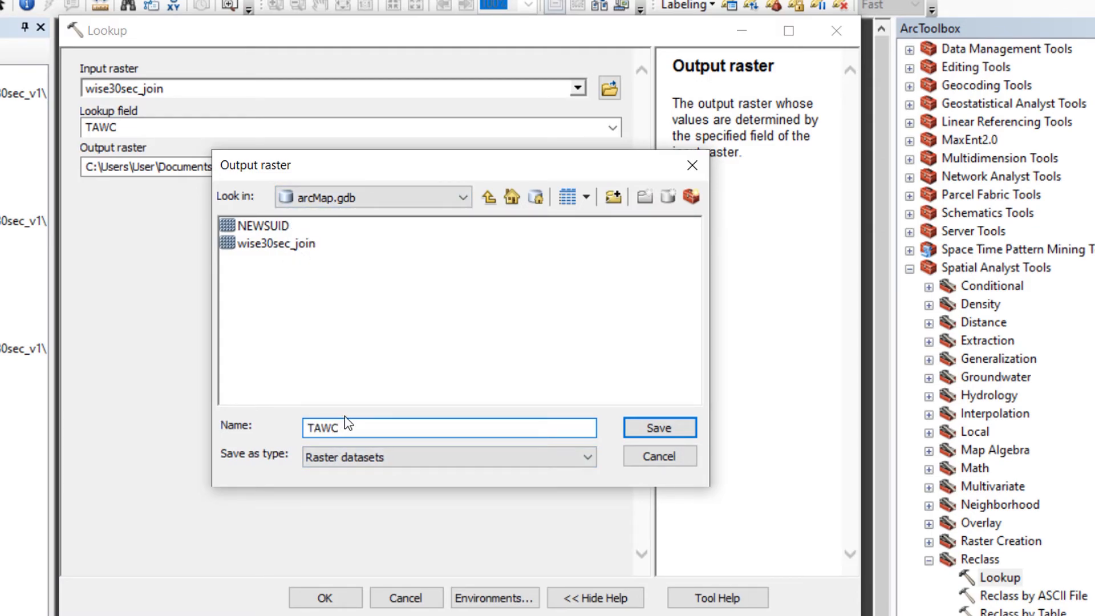
{"action": "left_click", "coordinate": [659, 427]}
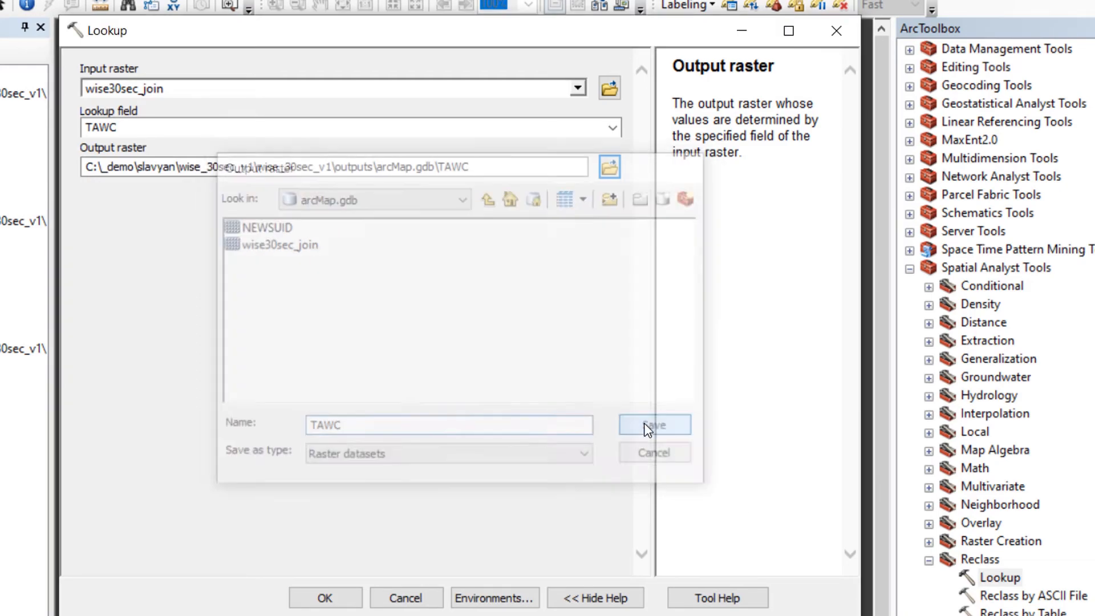
{"action": "left_click", "coordinate": [654, 424]}
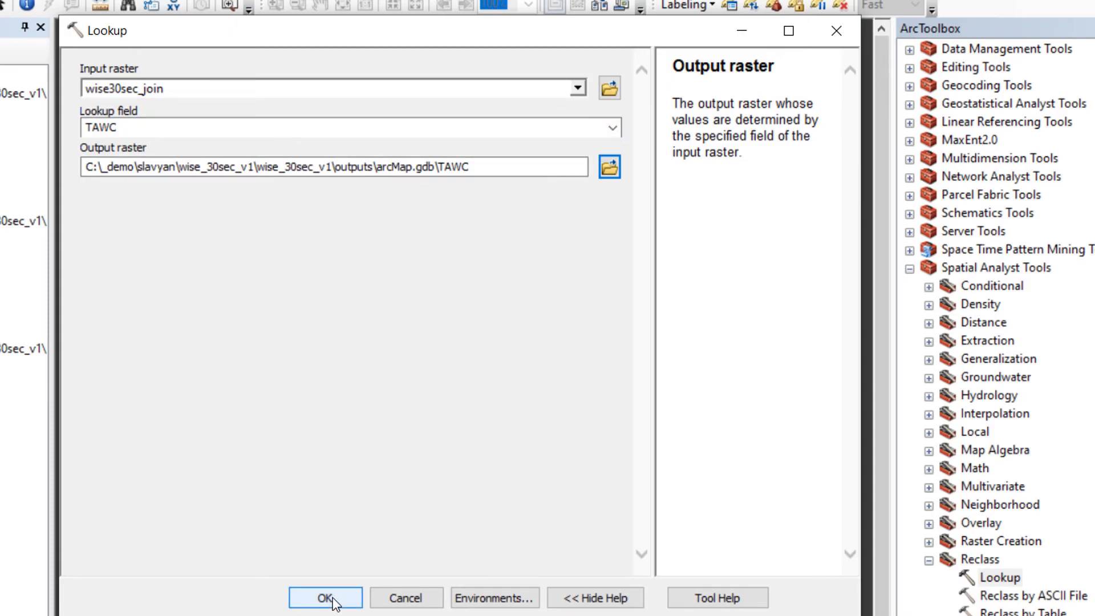
- Run the Lookup to create the TAWC raster shown in green classes on the map
{"action": "left_click", "coordinate": [326, 597]}
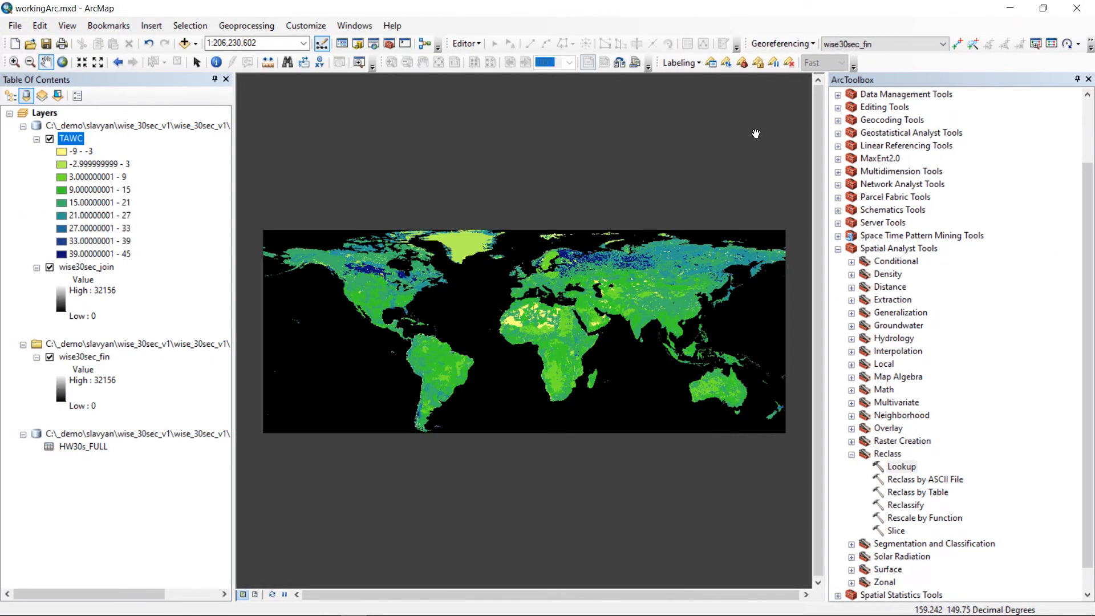
{"action": "mouse_move", "coordinate": [726, 160]}
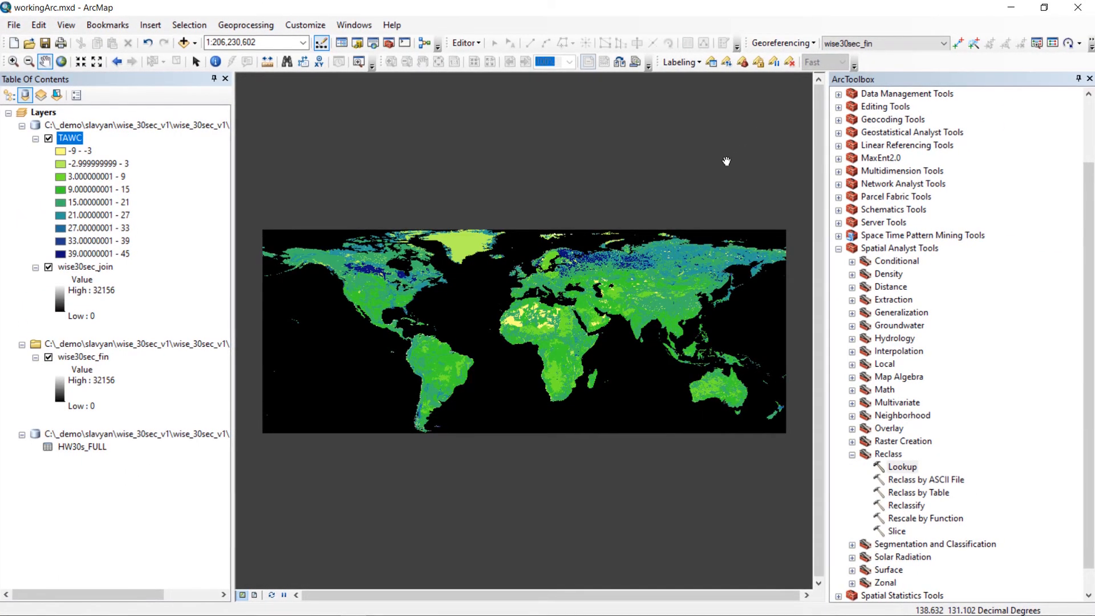